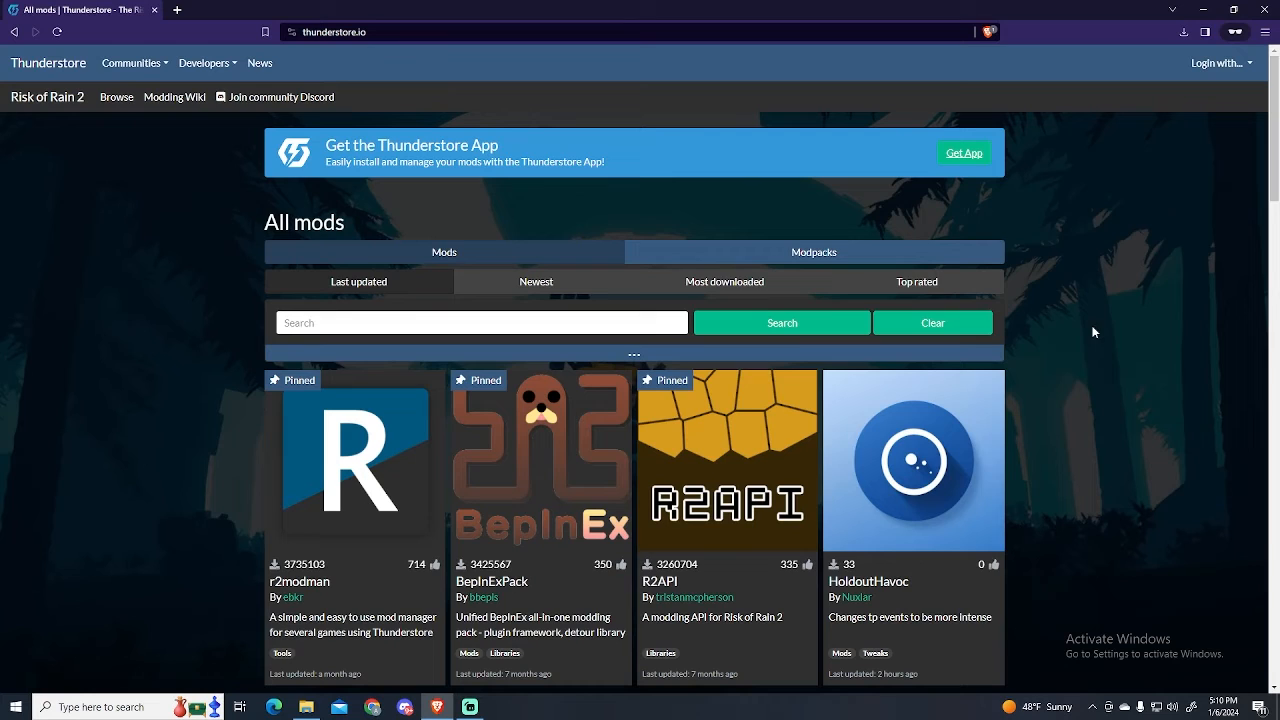
mouse_move(38, 68)
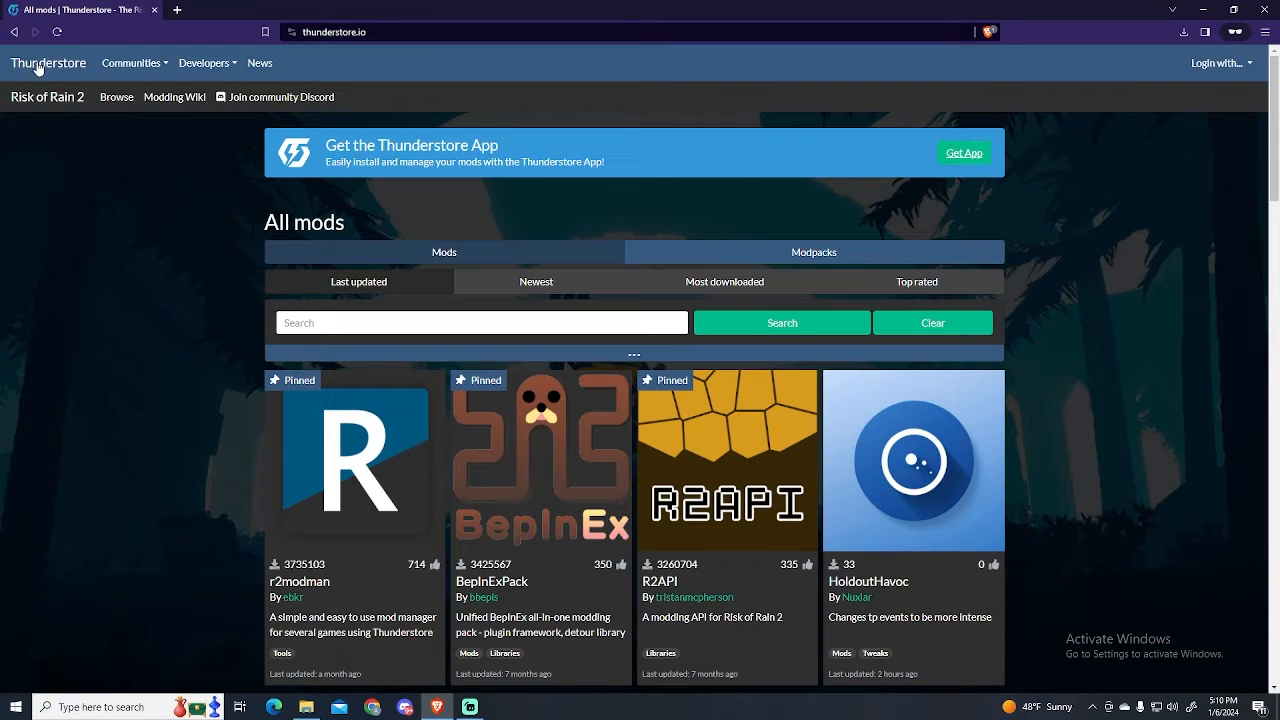
mouse_move(40, 62)
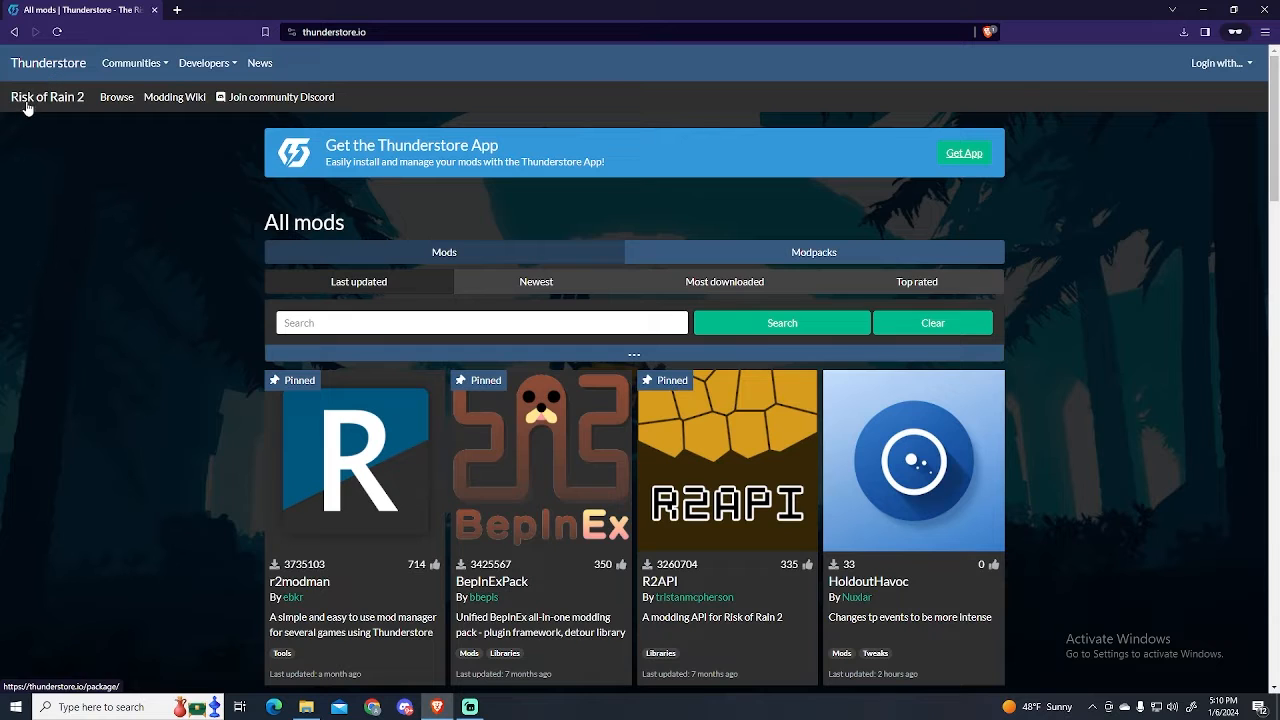
Step: Switch the mod listing from Risk of Rain 2 to the Lethal Company community
left_click(132, 62)
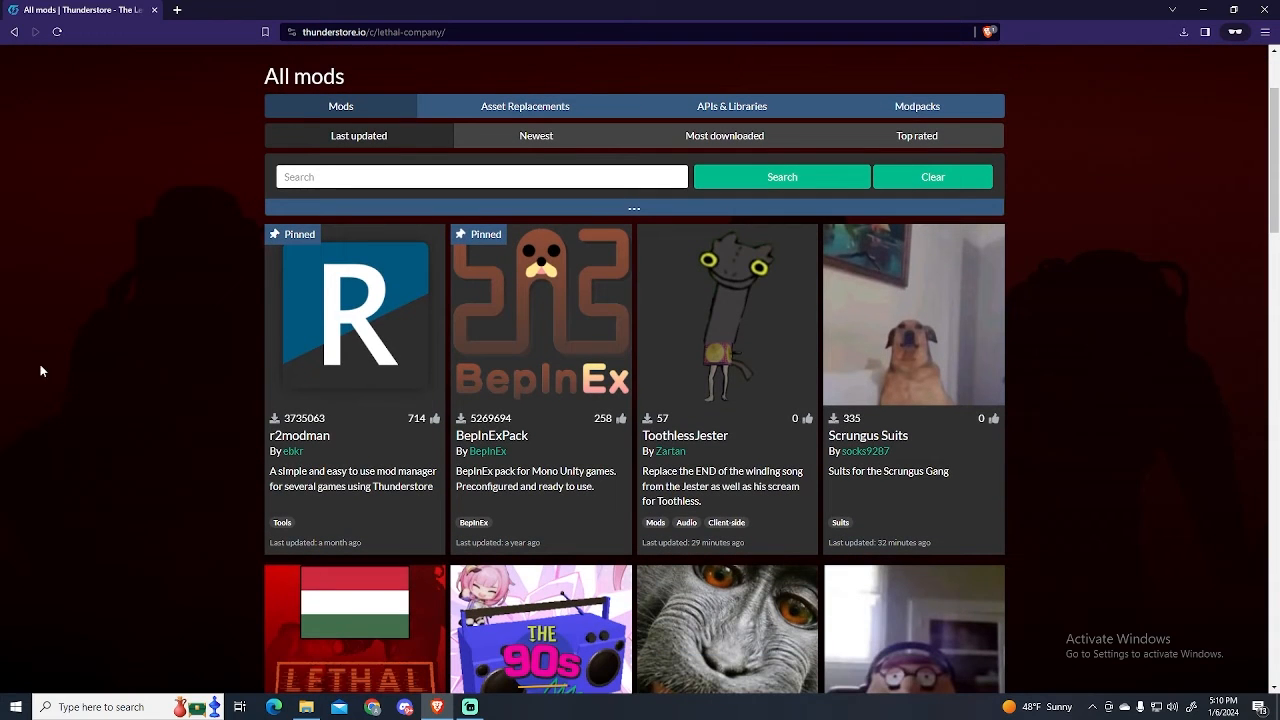
mouse_move(550, 360)
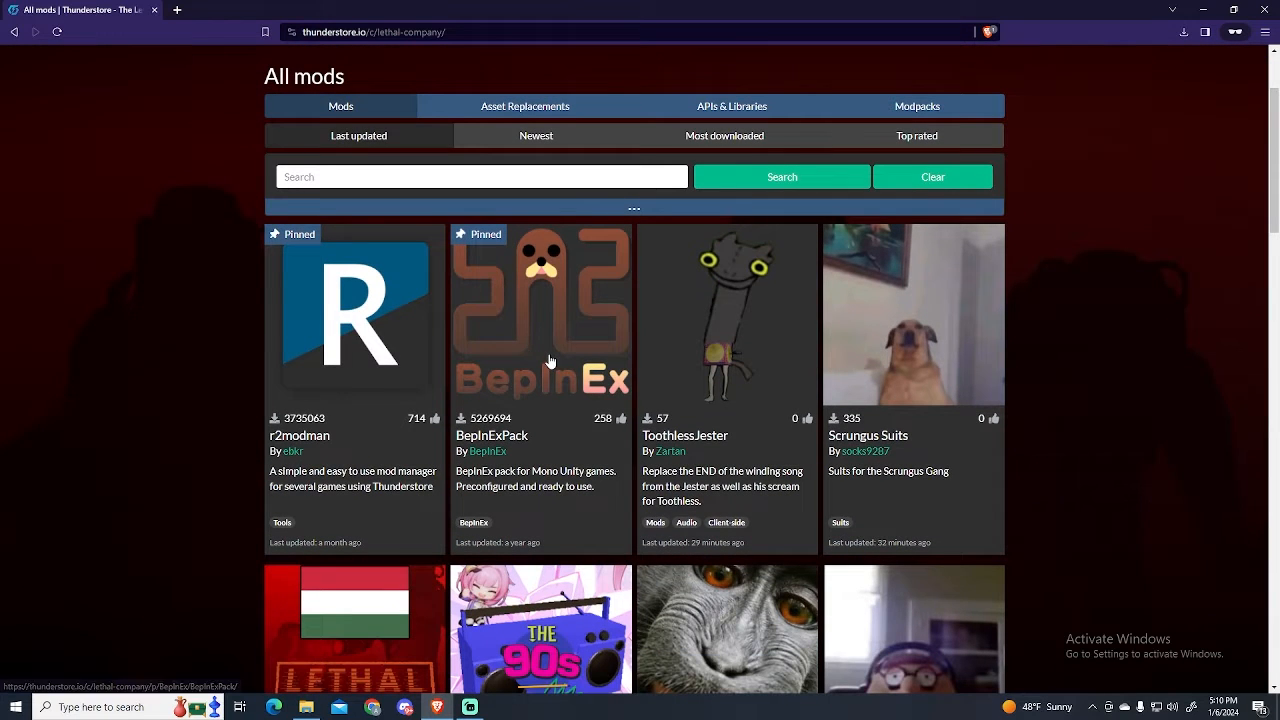
Step: Manually download BepInExPack 5.4.2100 to Downloads and view the extracted BepInExPack folder contents
left_click(540, 316)
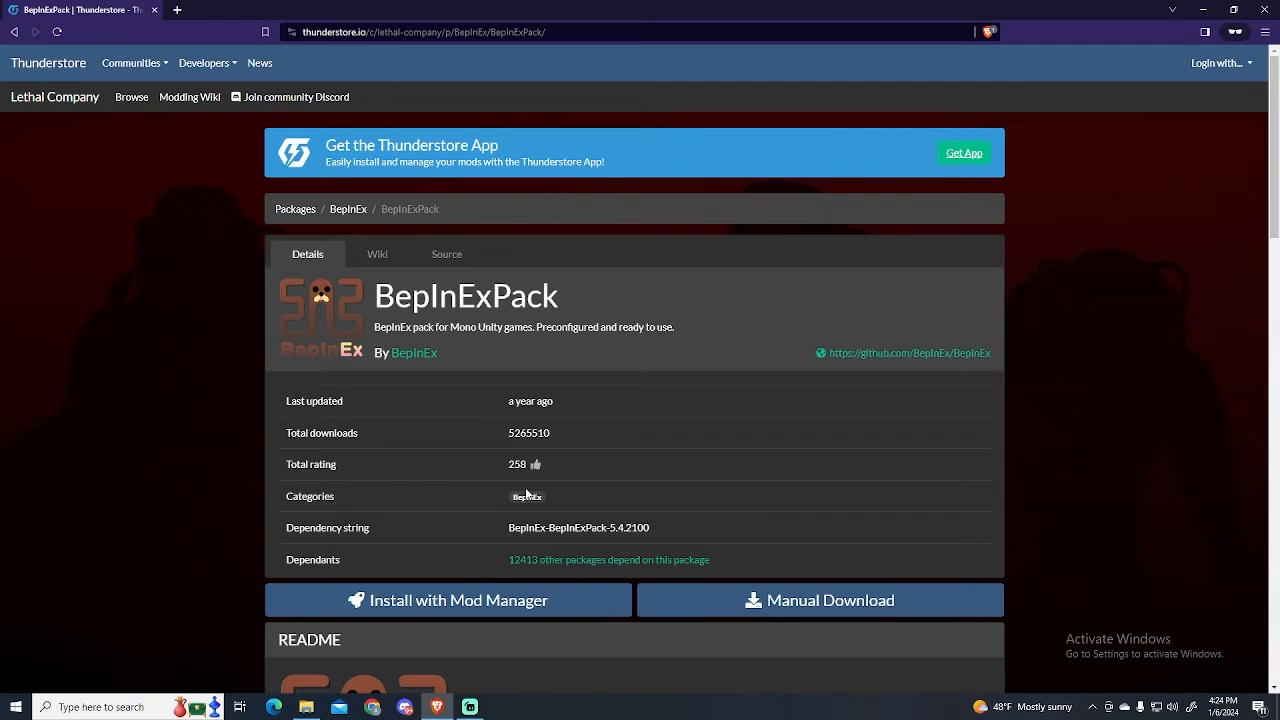
mouse_move(592, 612)
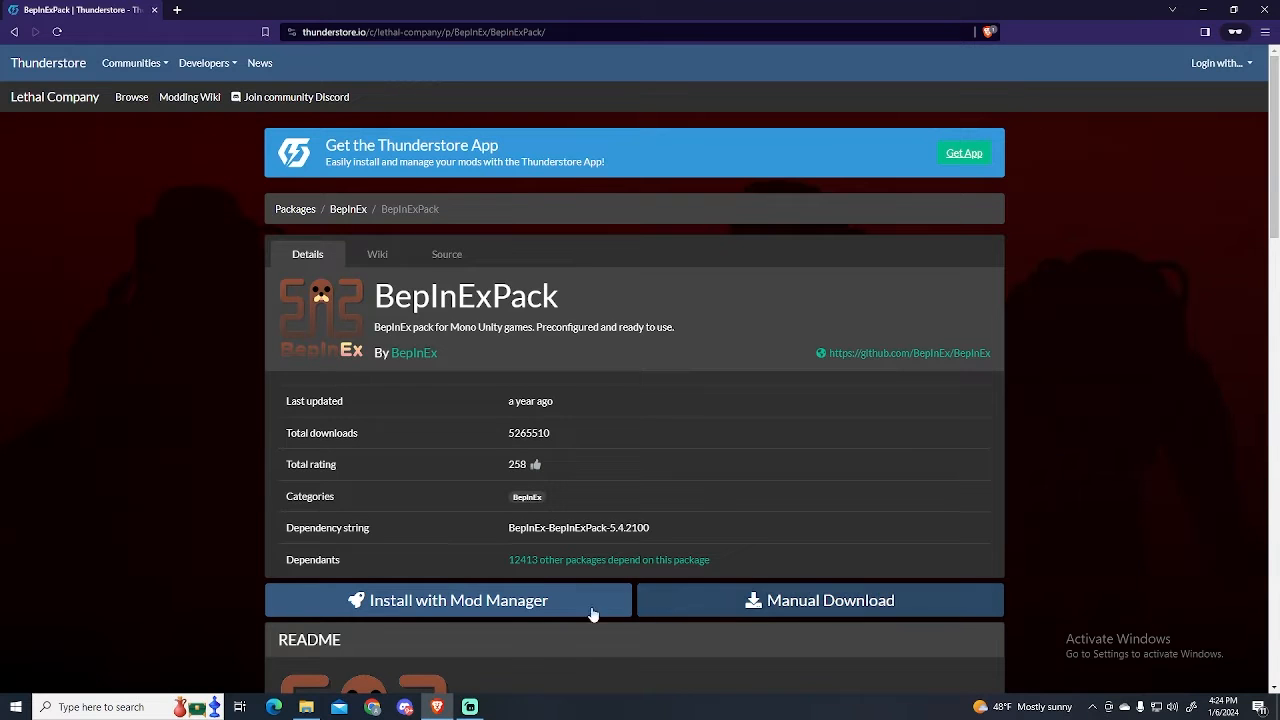
left_click(820, 600)
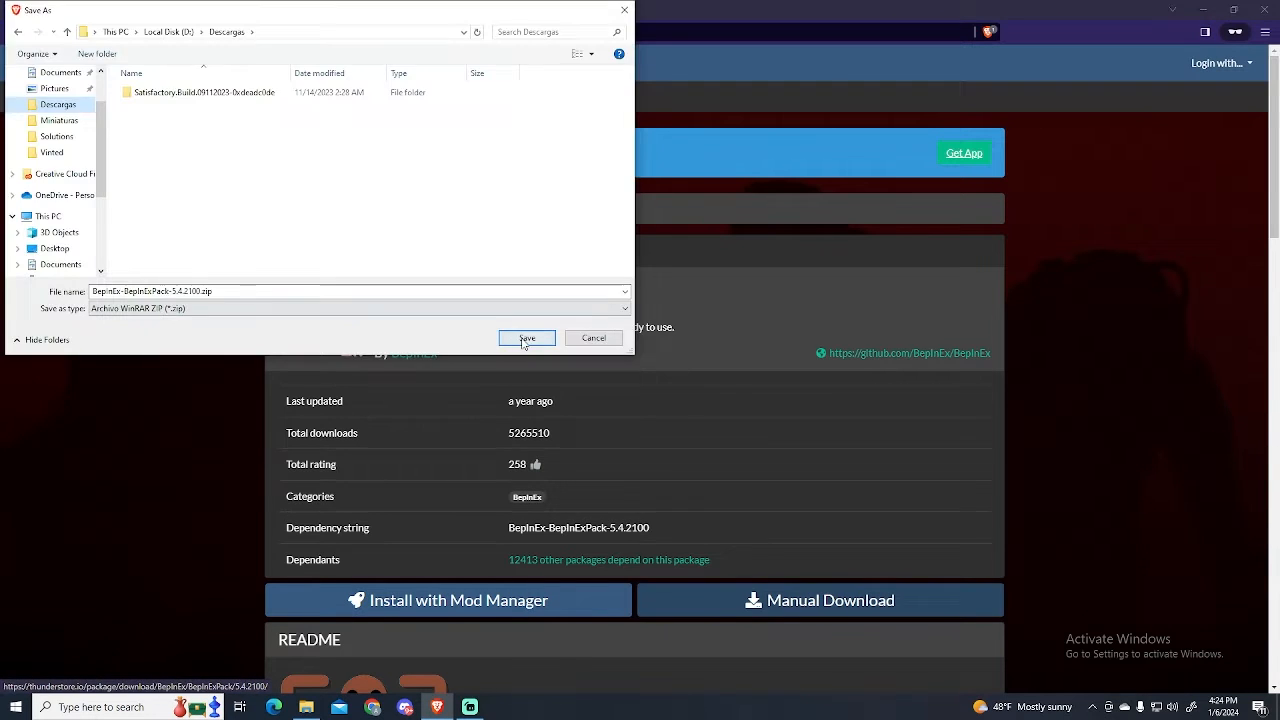
left_click(526, 338)
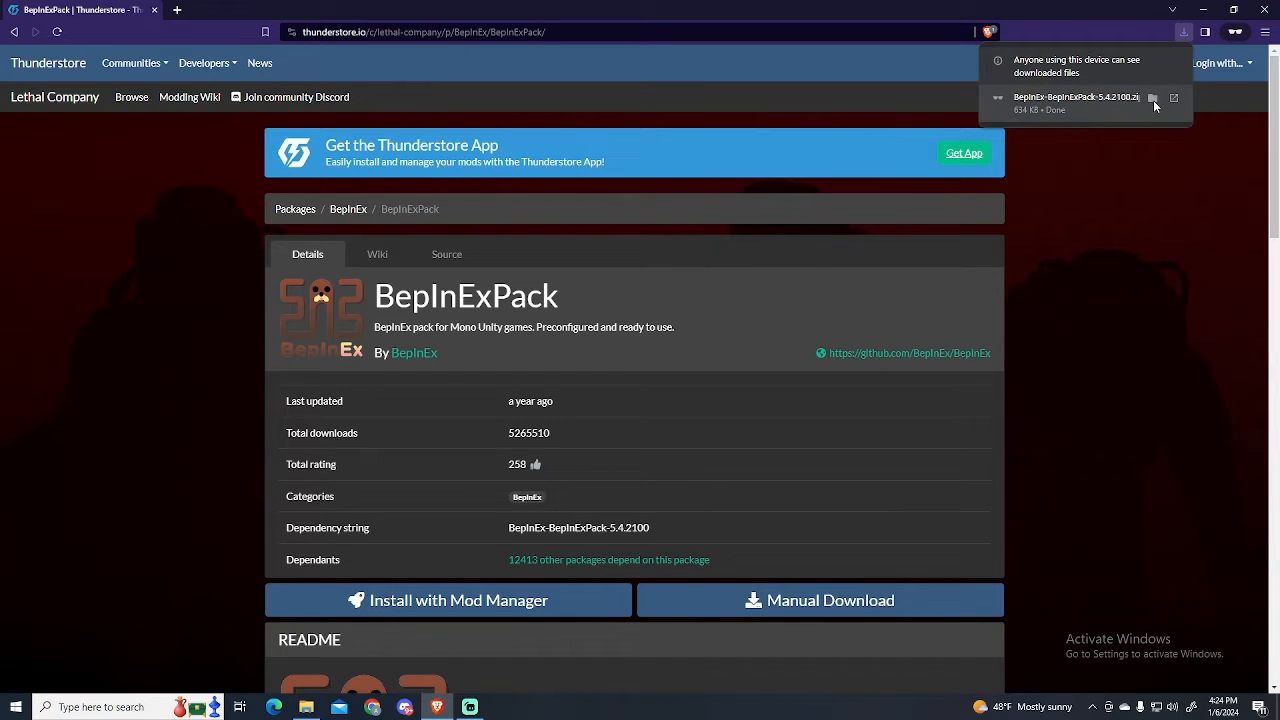
left_click(1152, 100)
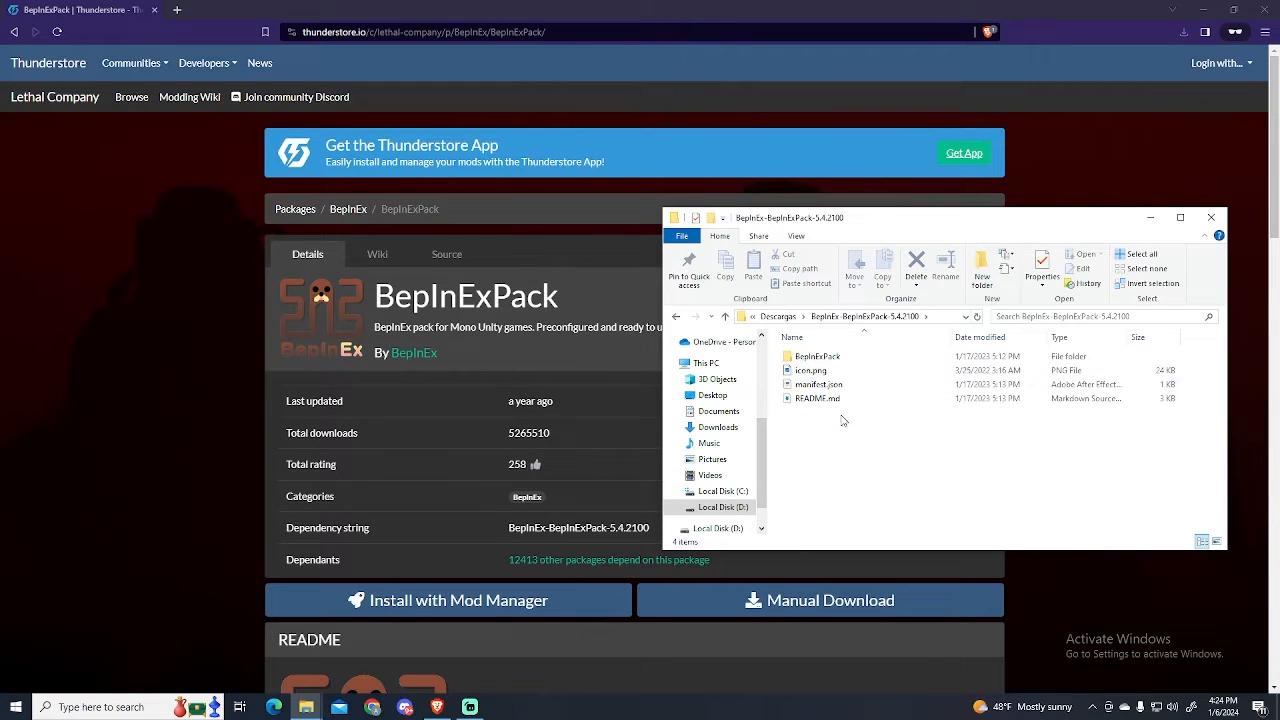
double_click(816, 356)
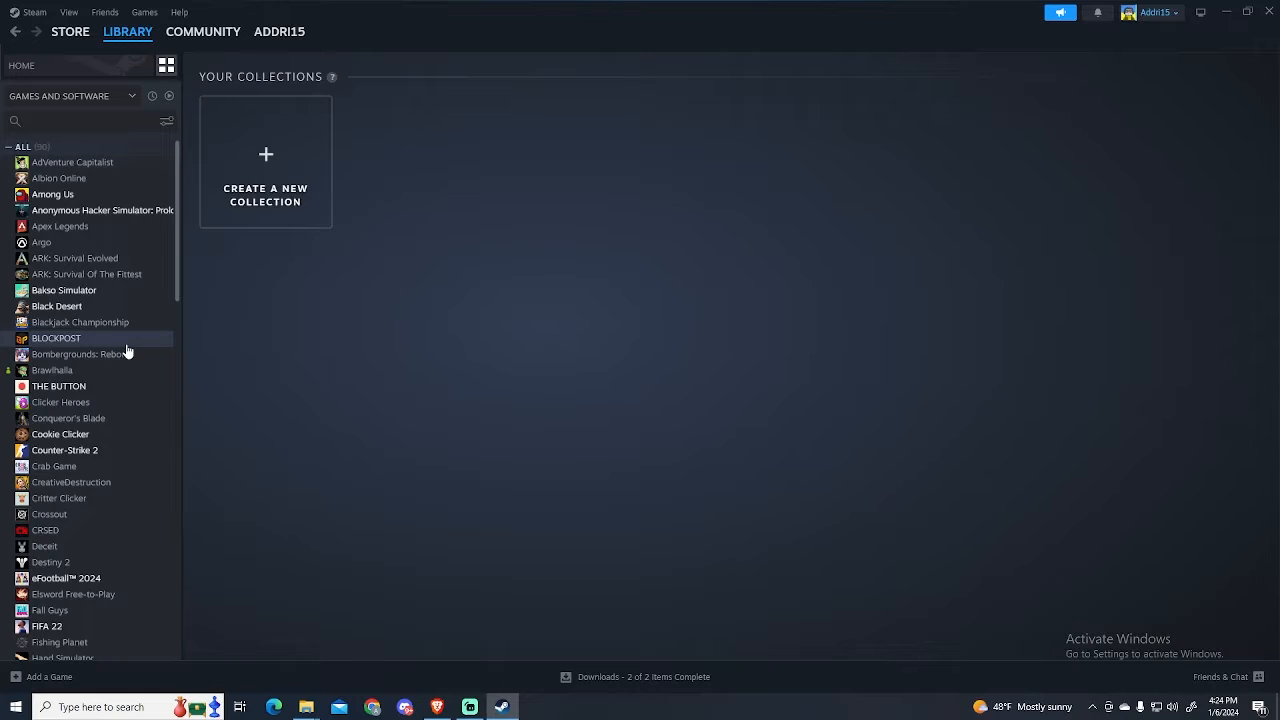
mouse_move(76, 194)
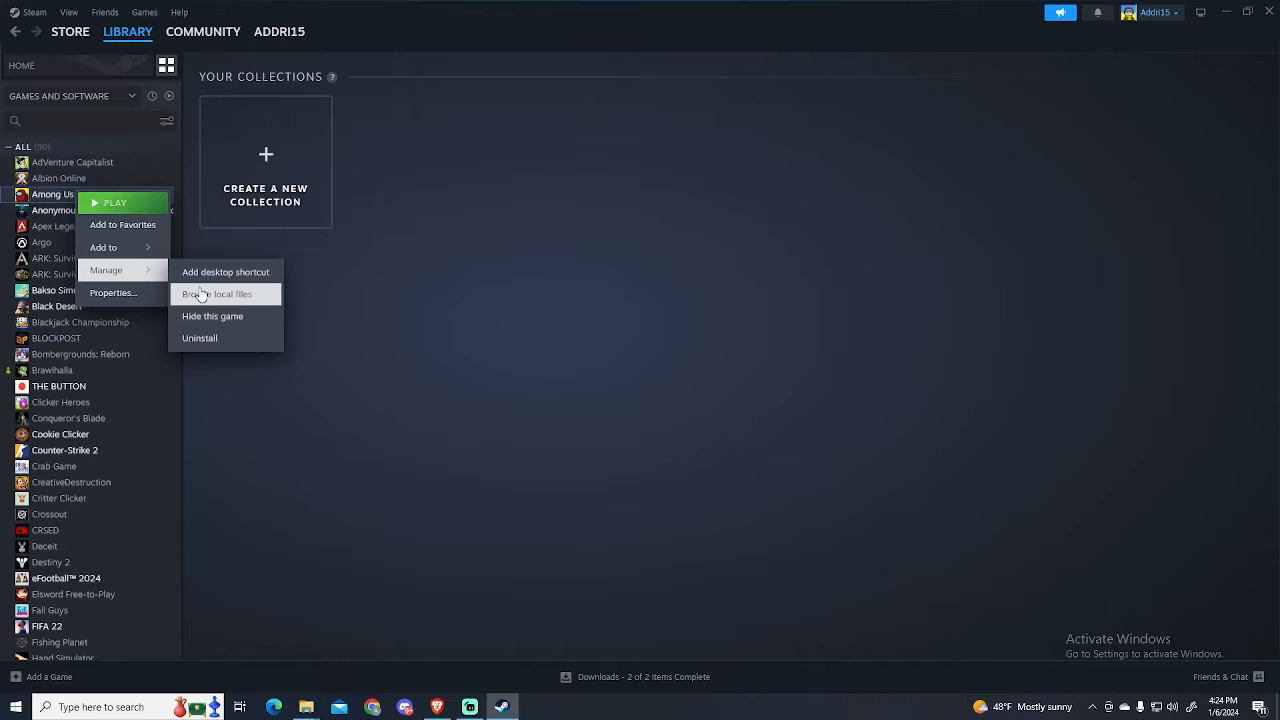
Step: Browse Lethal Company's local files from the Steam Library to reach its game folder
left_click(216, 294)
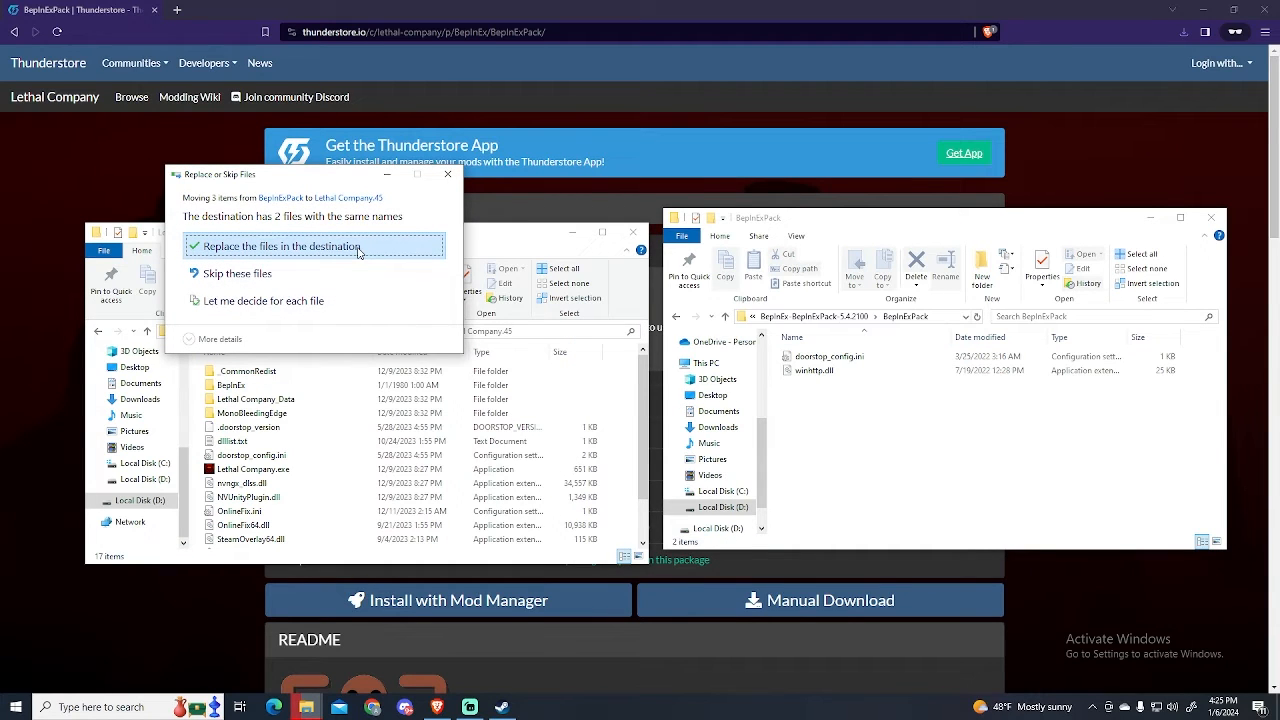
Step: Replace the game folder's duplicate files with the BepInExPack contents and enter the BepInEx folder
left_click(284, 246)
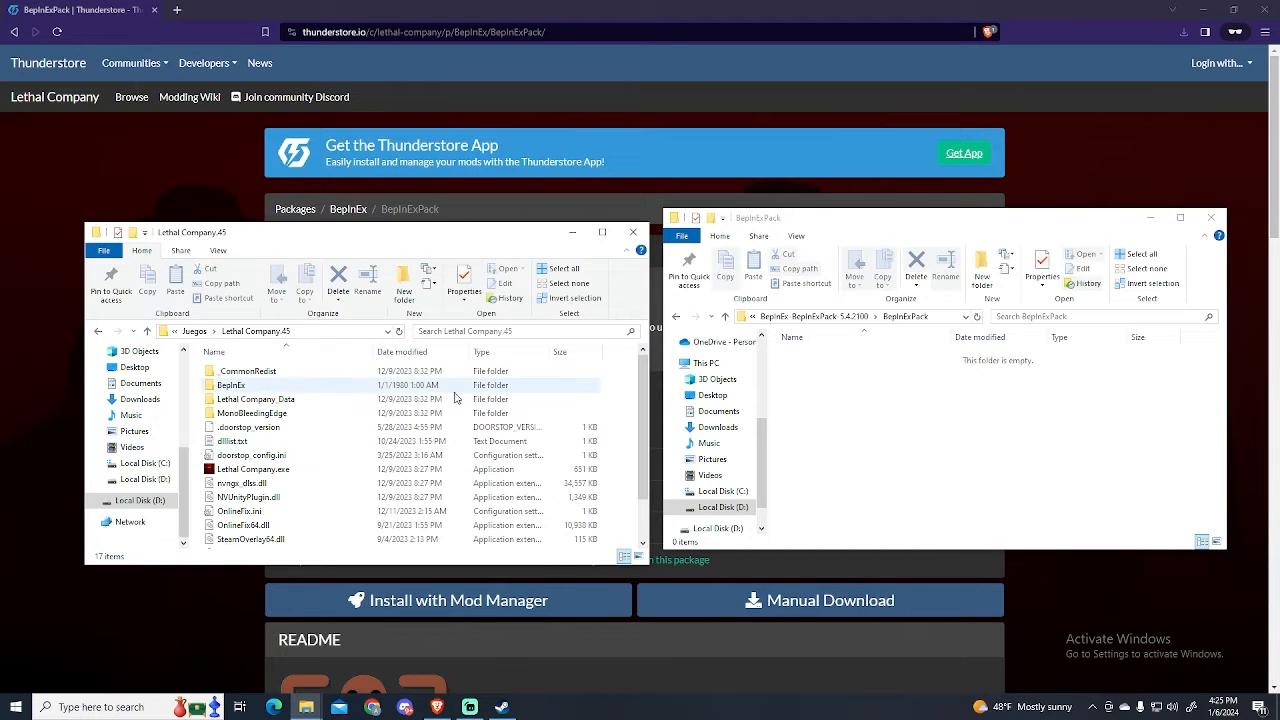
double_click(232, 384)
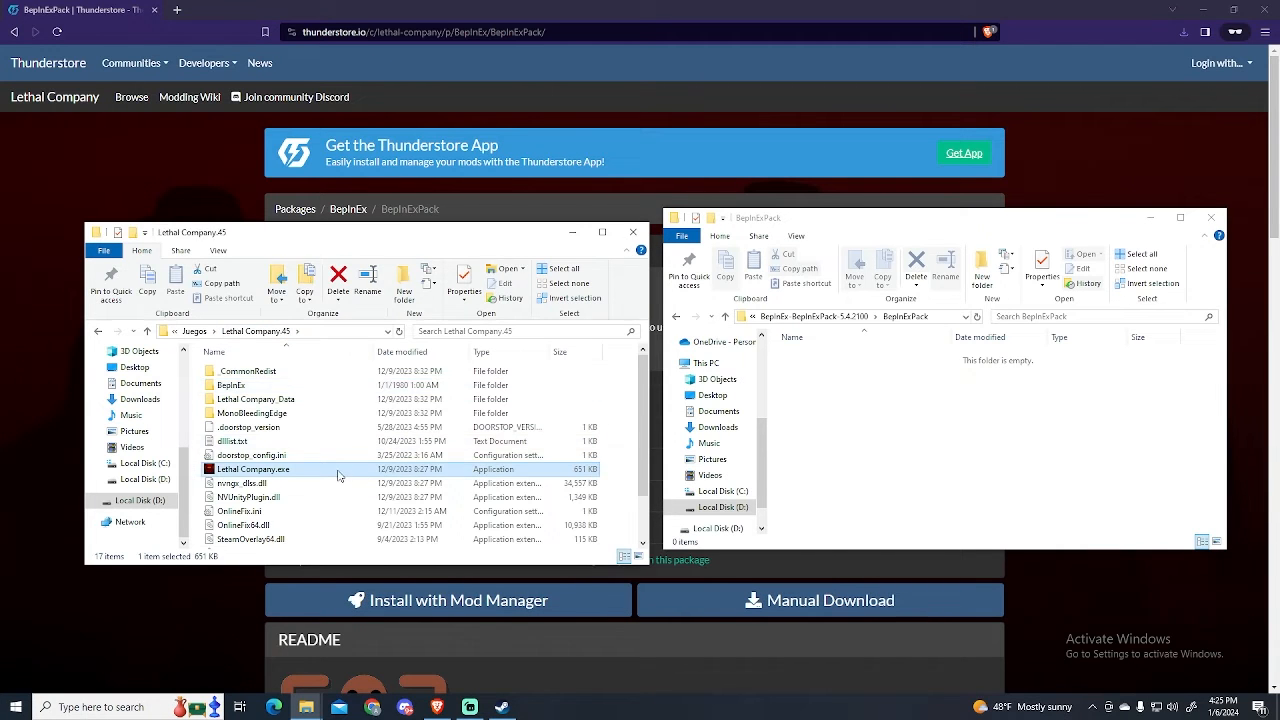
Step: Run Lethal Company.exe once, then check BepInEx now holds LogOutput.log and a plugins folder
double_click(252, 468)
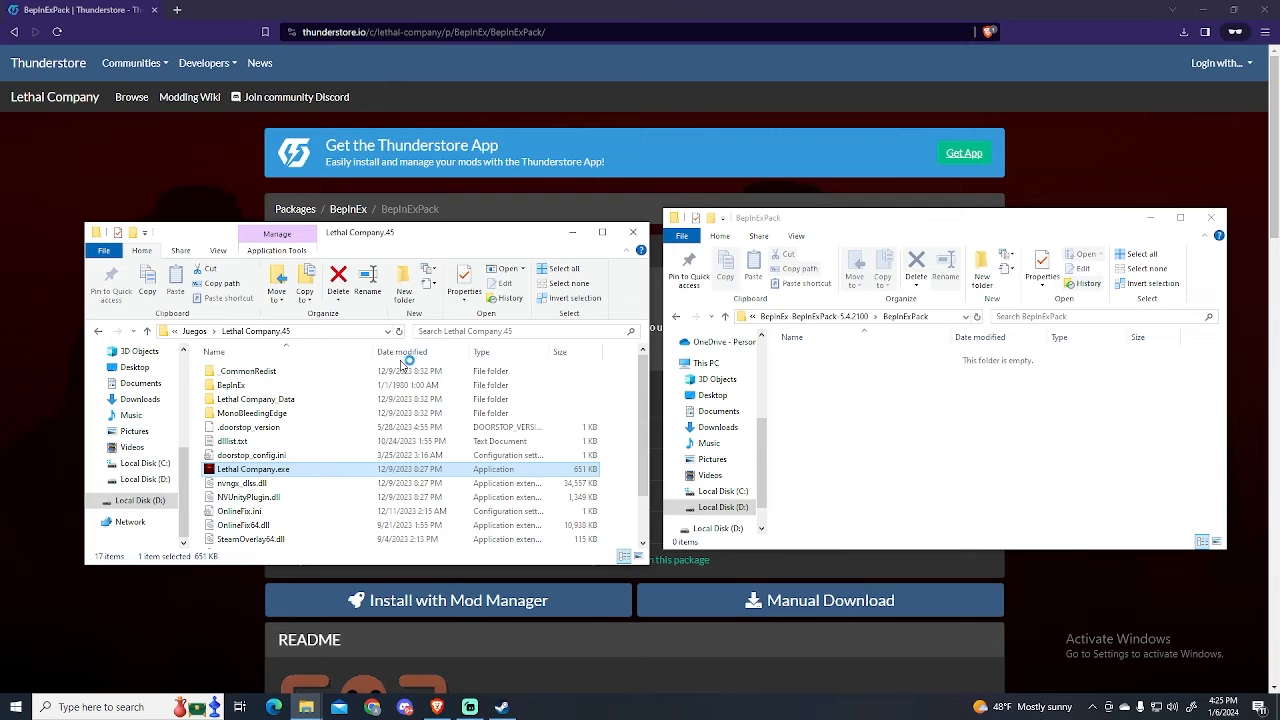
double_click(232, 384)
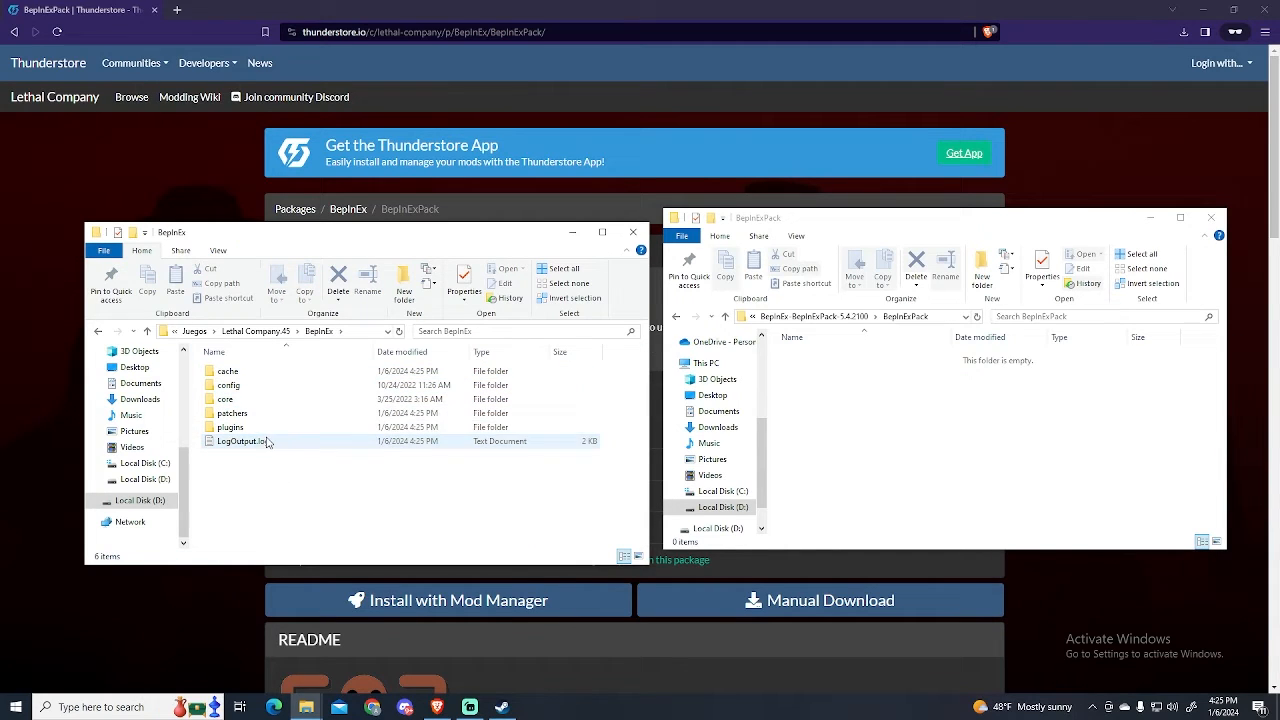
left_click(230, 428)
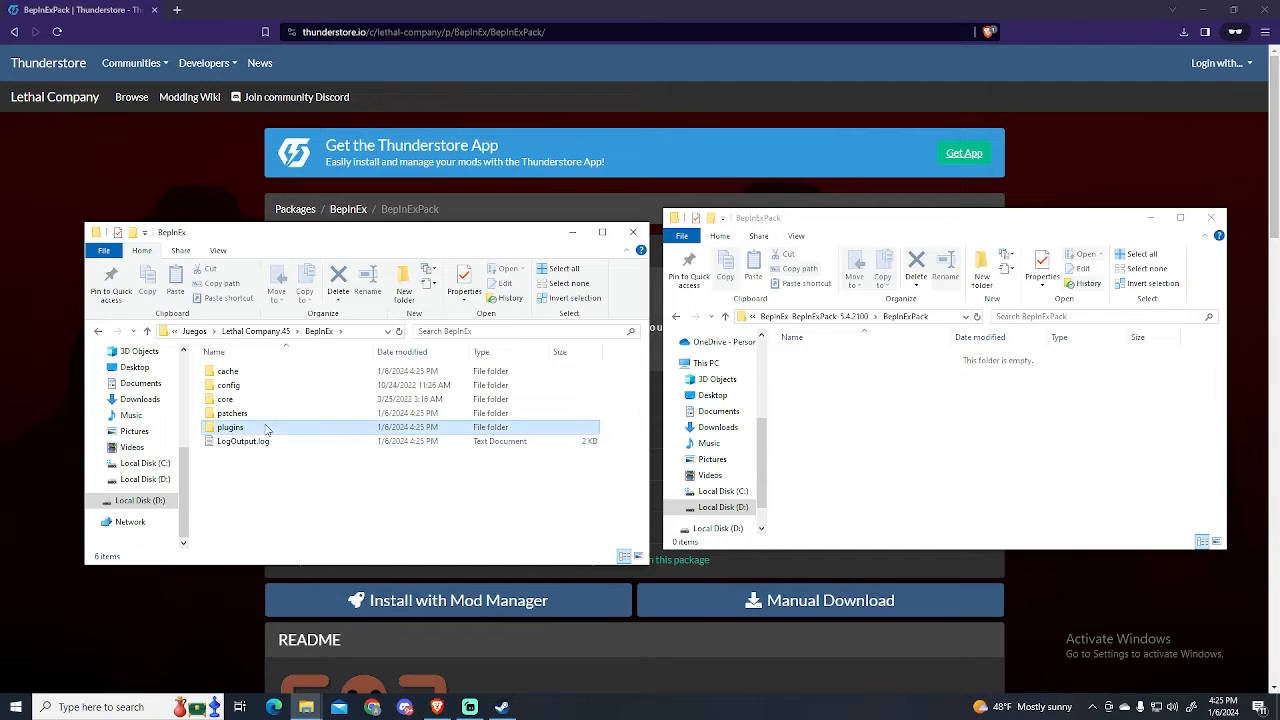
left_click(232, 428)
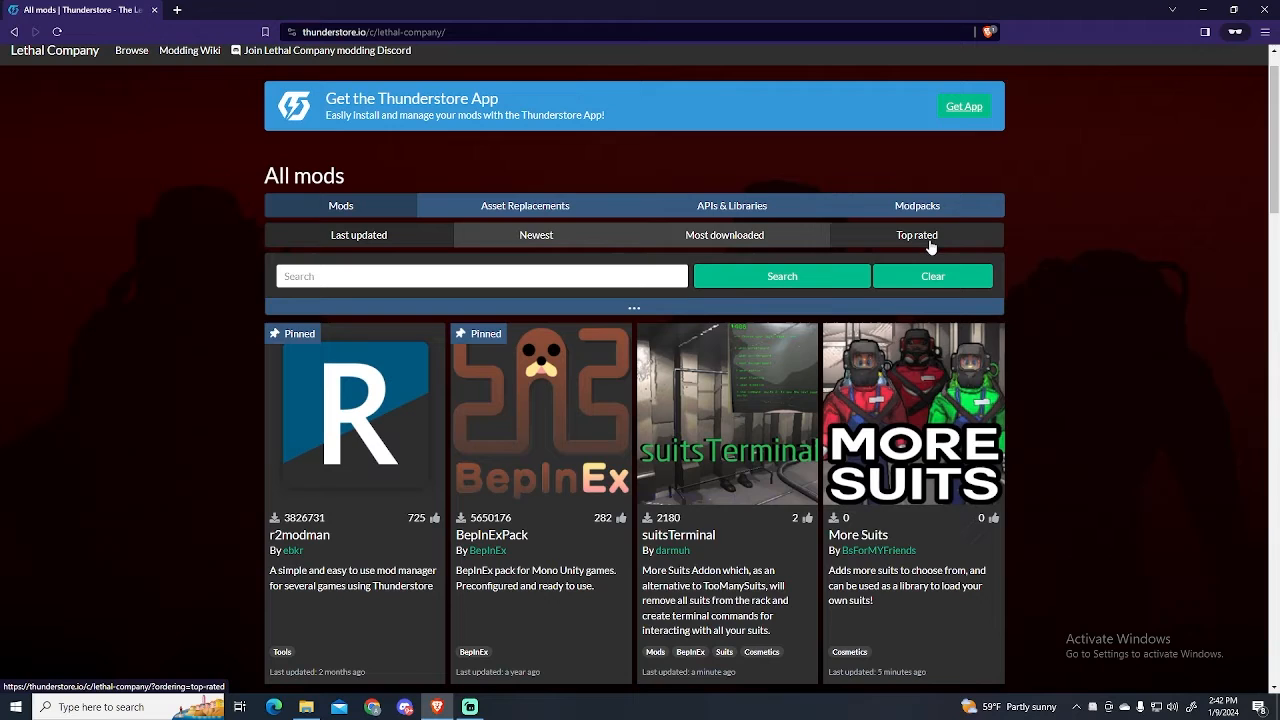
Step: Search the Lethal Company mod list for 'skinwalker' to reach the Skinwalkers mod page
left_click(724, 234)
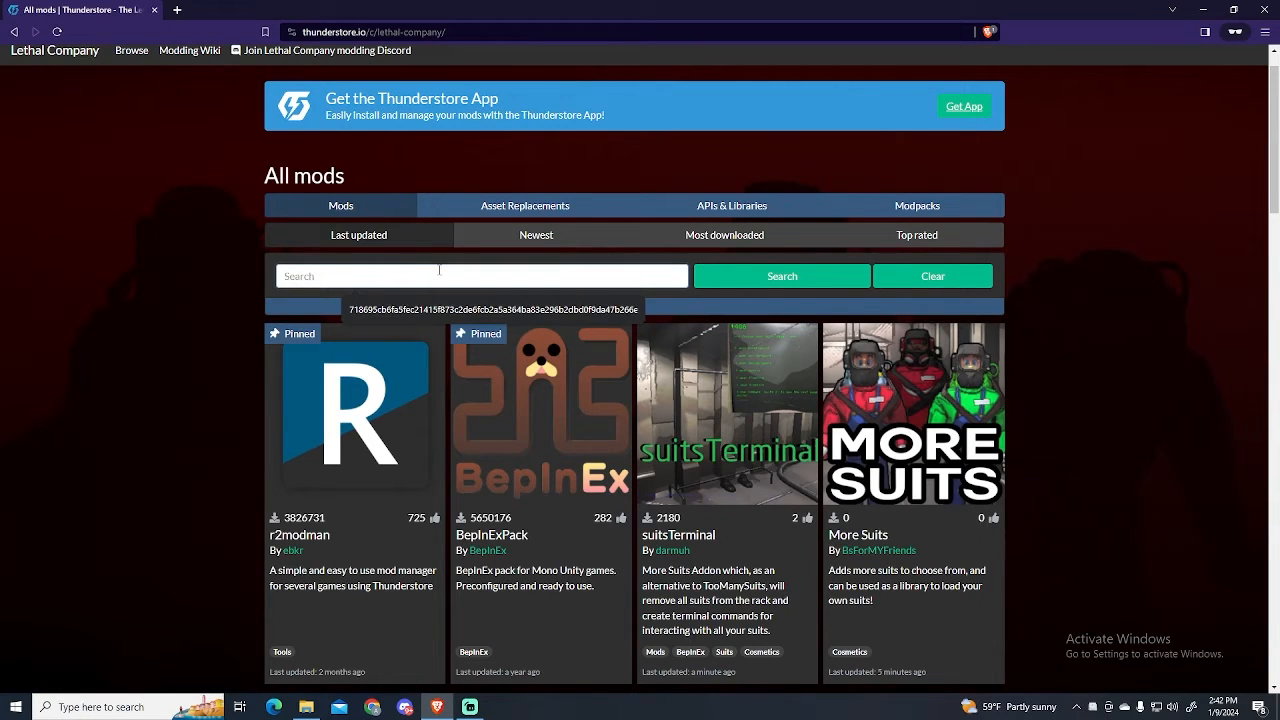
type("skinwalker")
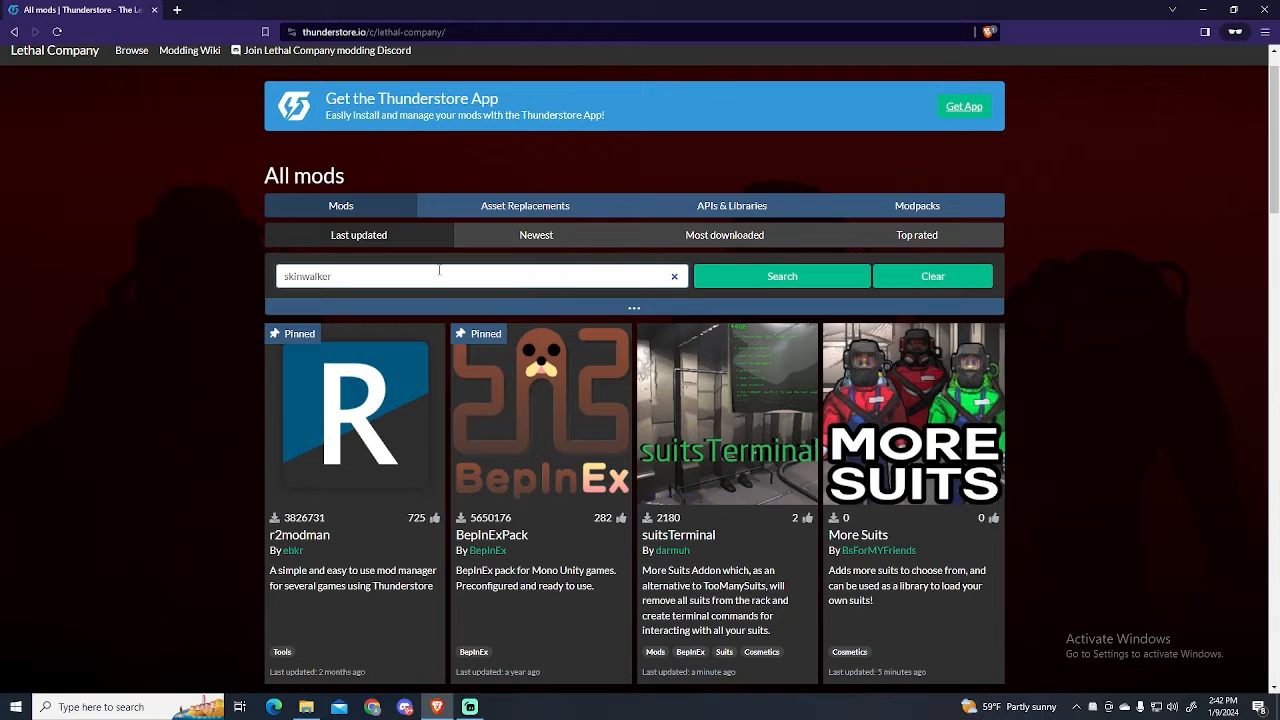
left_click(782, 276)
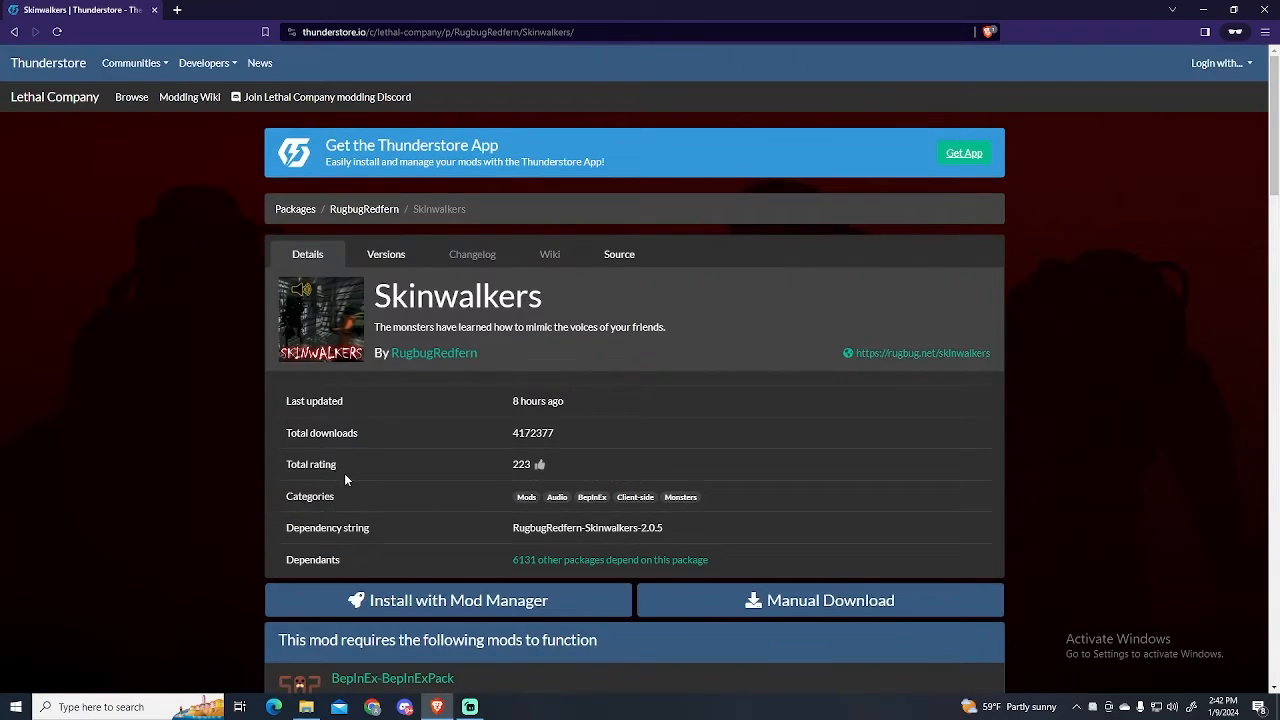
Step: Review the Skinwalkers README, manually download the 2.0.5 zip to Downloads and reveal it in its folder
scroll("down", 3)
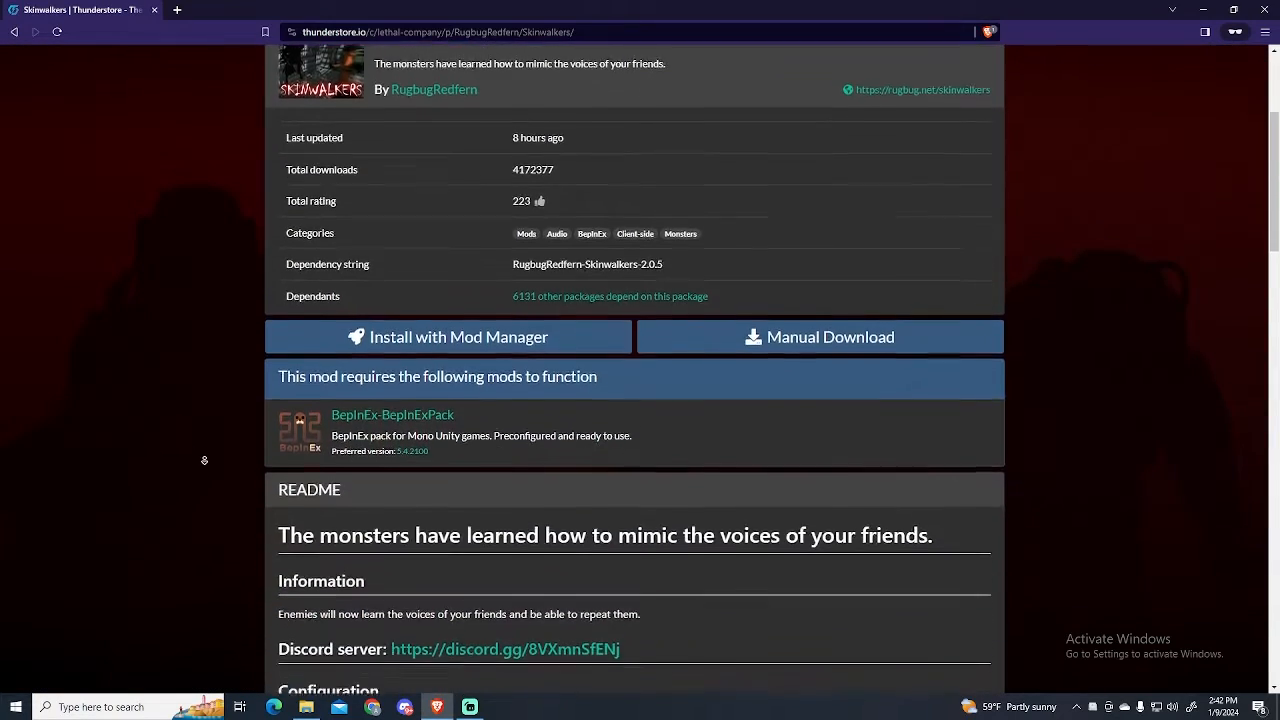
scroll("down", 3)
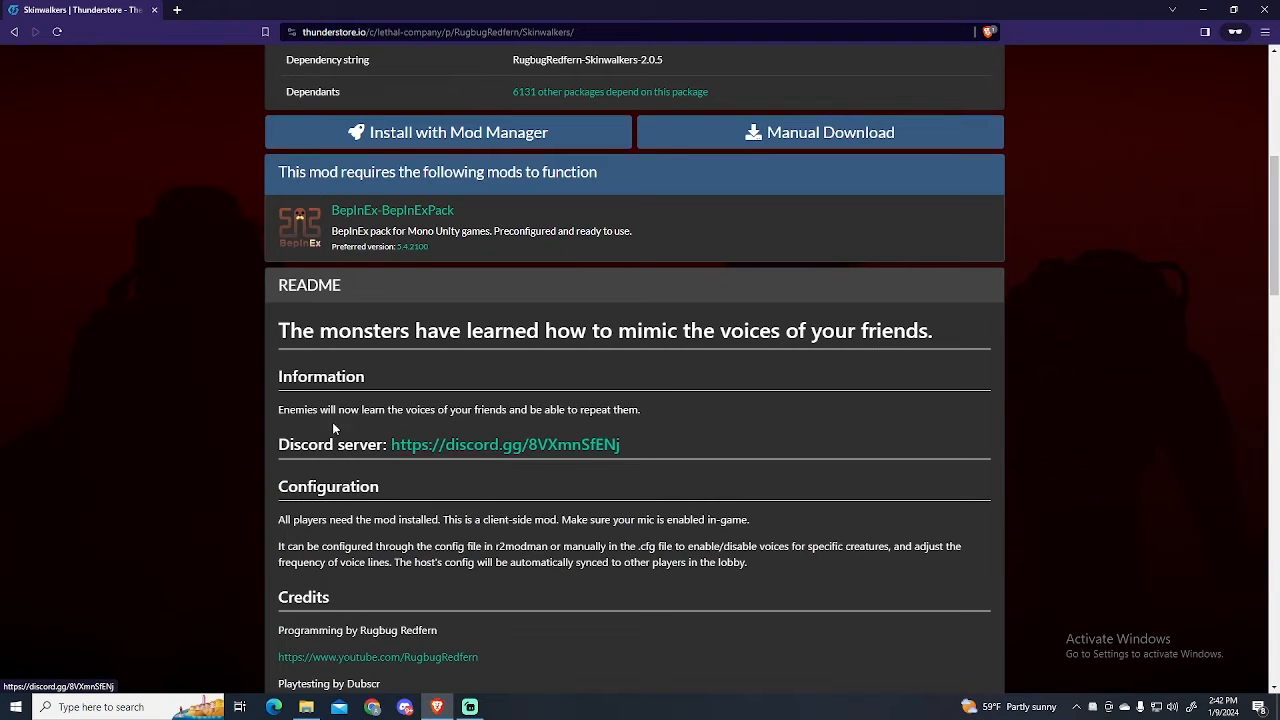
mouse_move(238, 498)
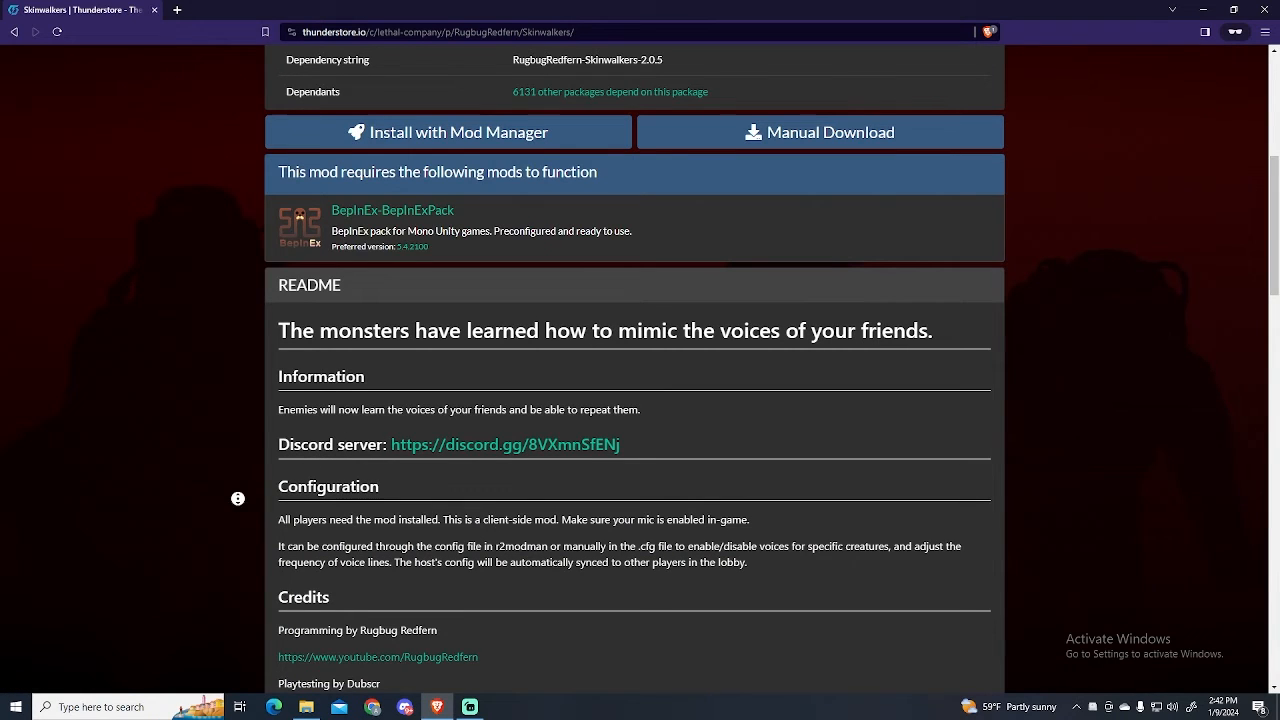
scroll("down", 3)
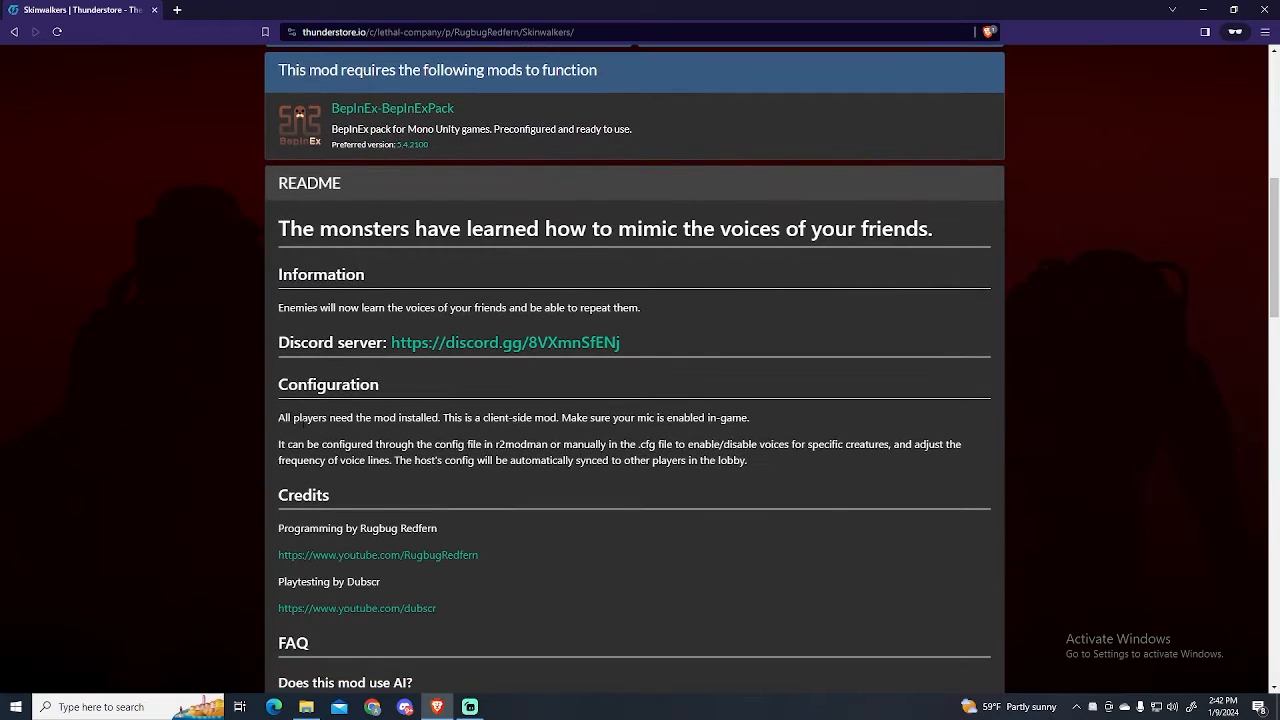
mouse_move(660, 412)
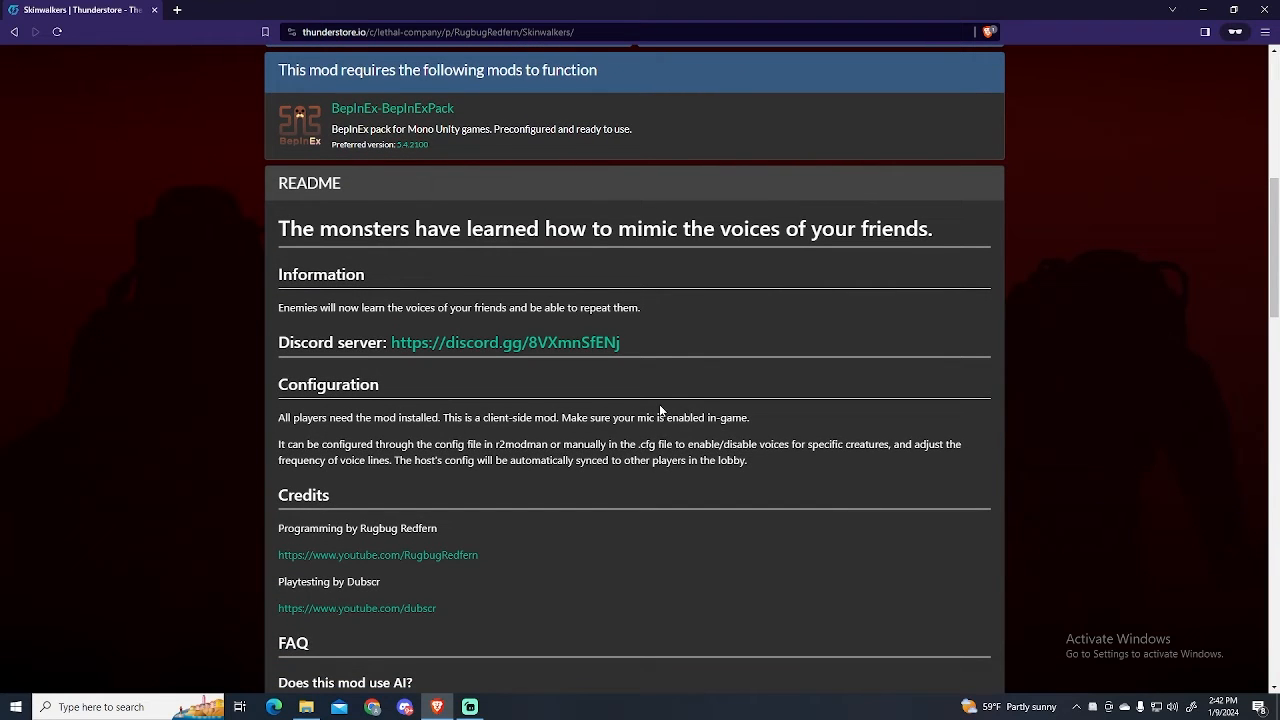
mouse_move(518, 436)
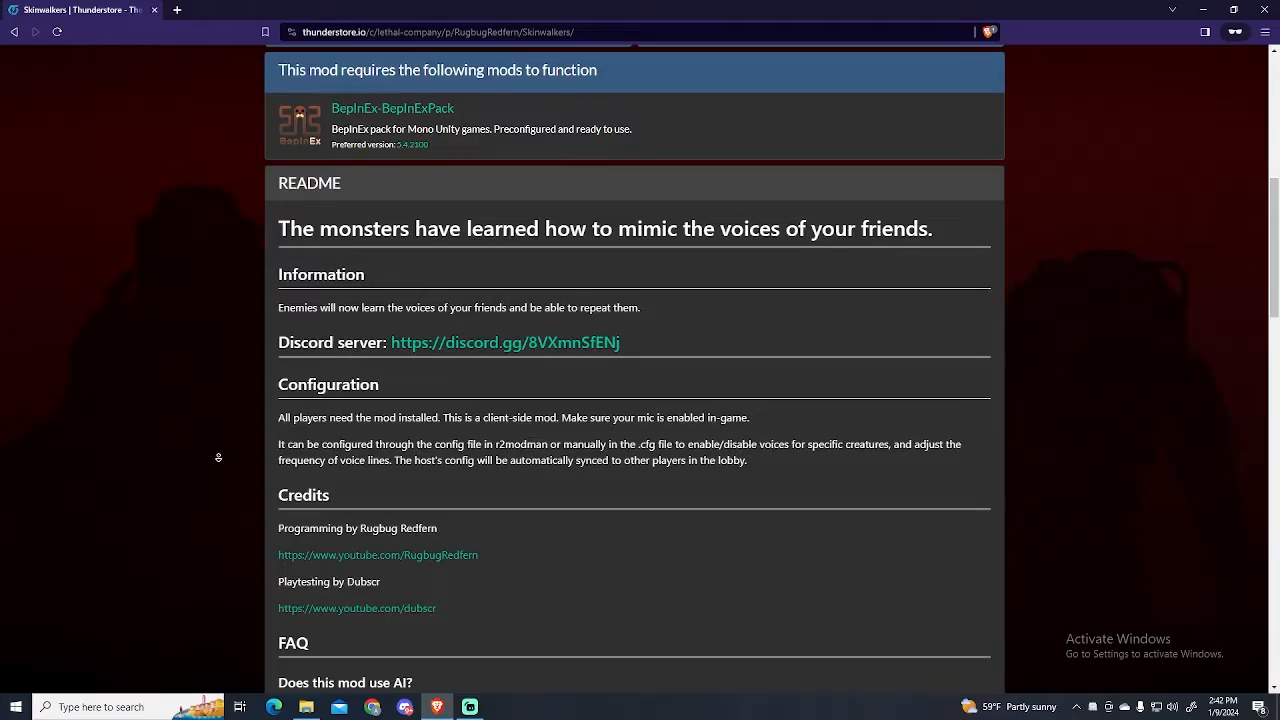
scroll("down", 3)
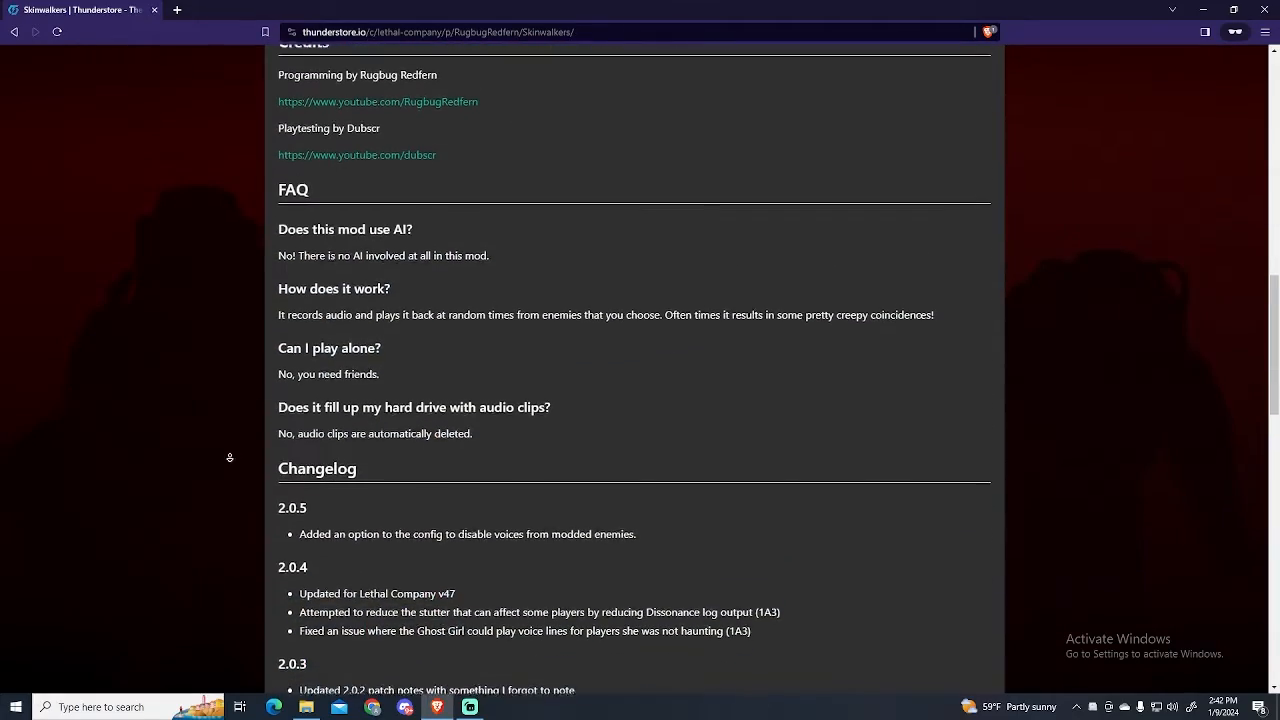
scroll("up", 3)
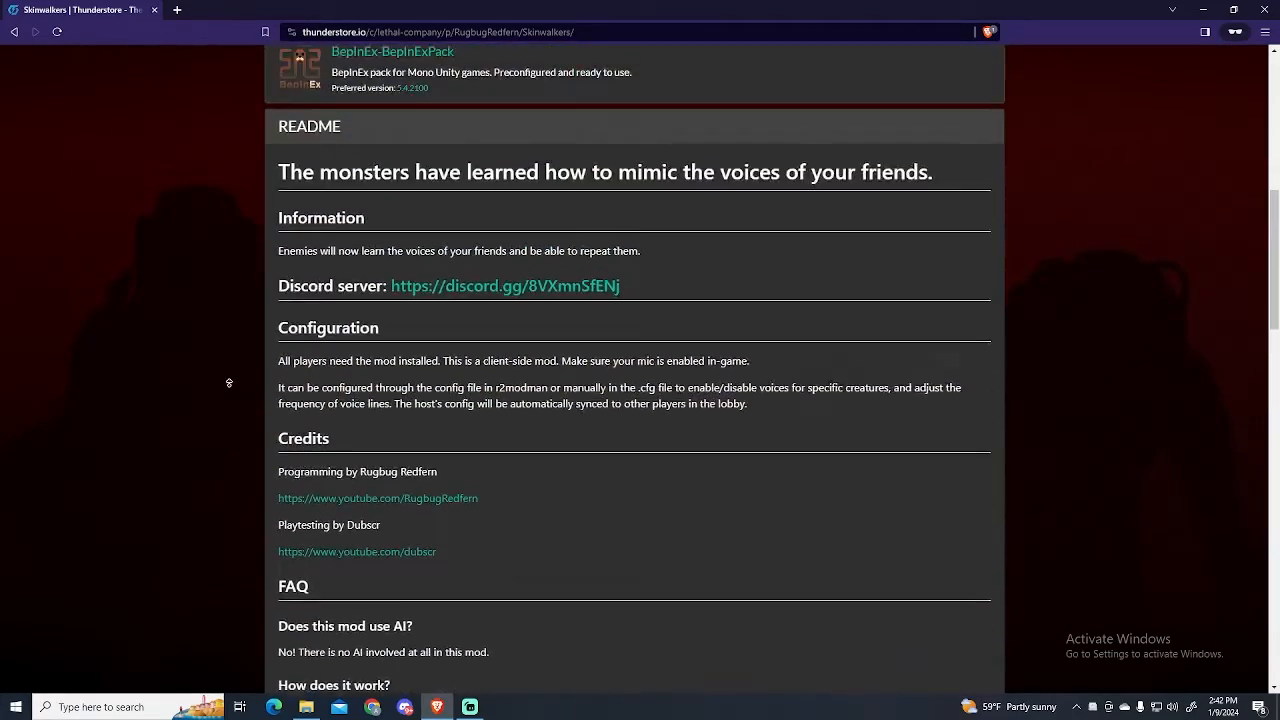
scroll("up", 3)
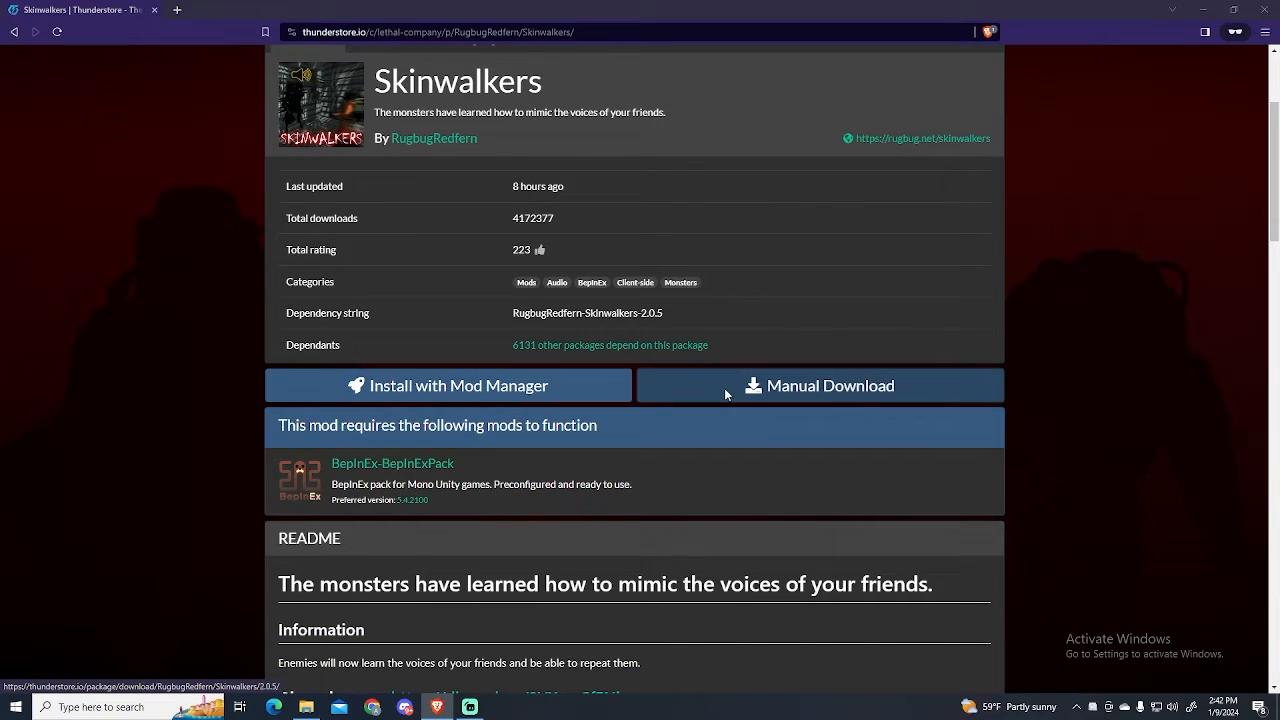
left_click(820, 384)
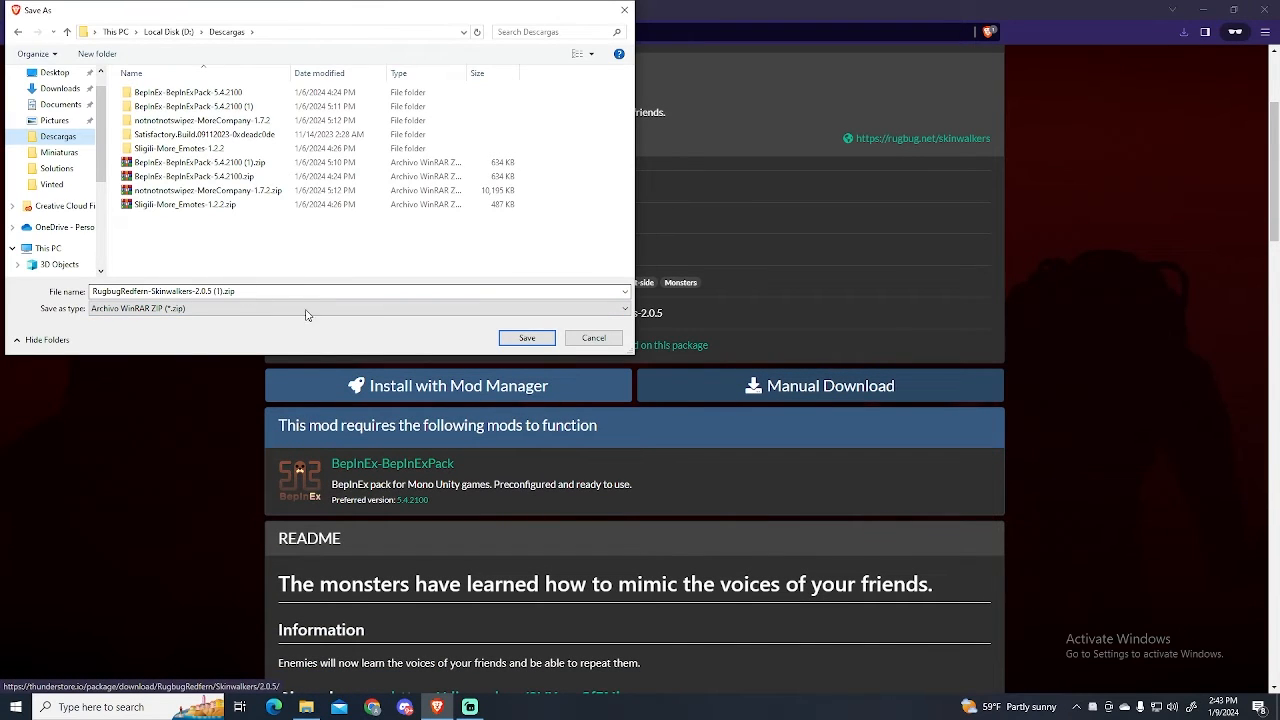
left_click(526, 336)
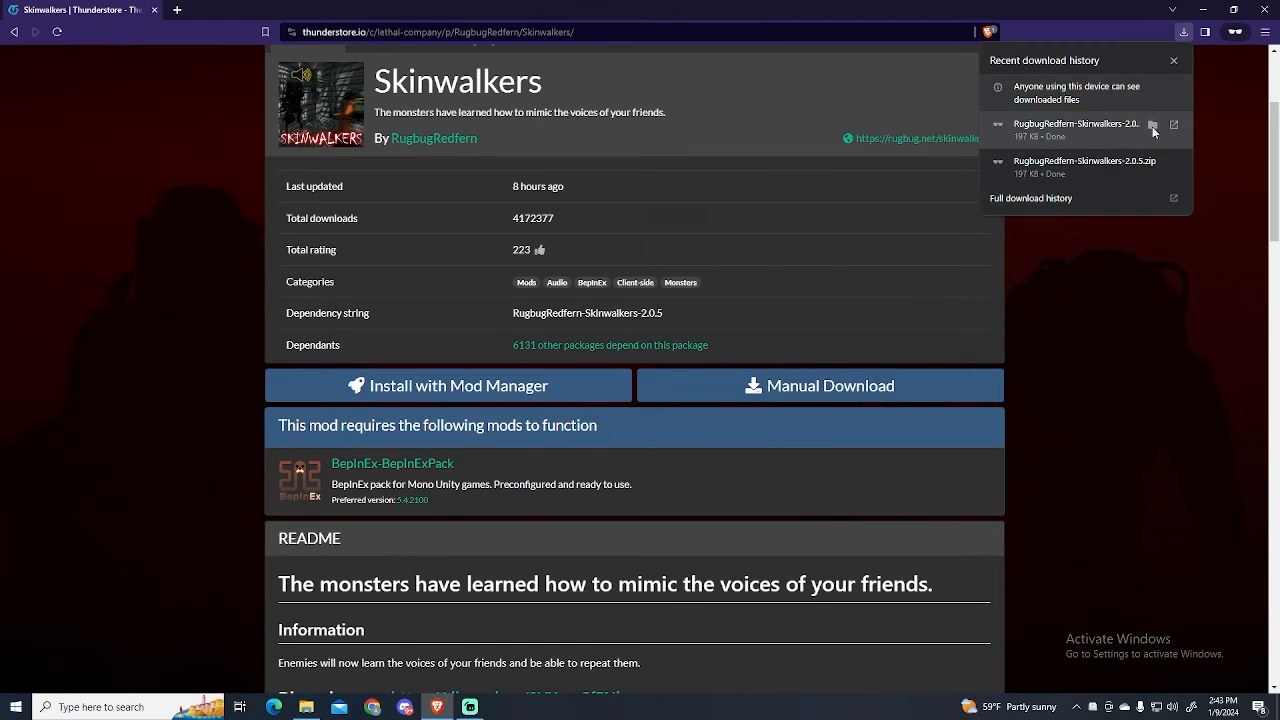
right_click(320, 604)
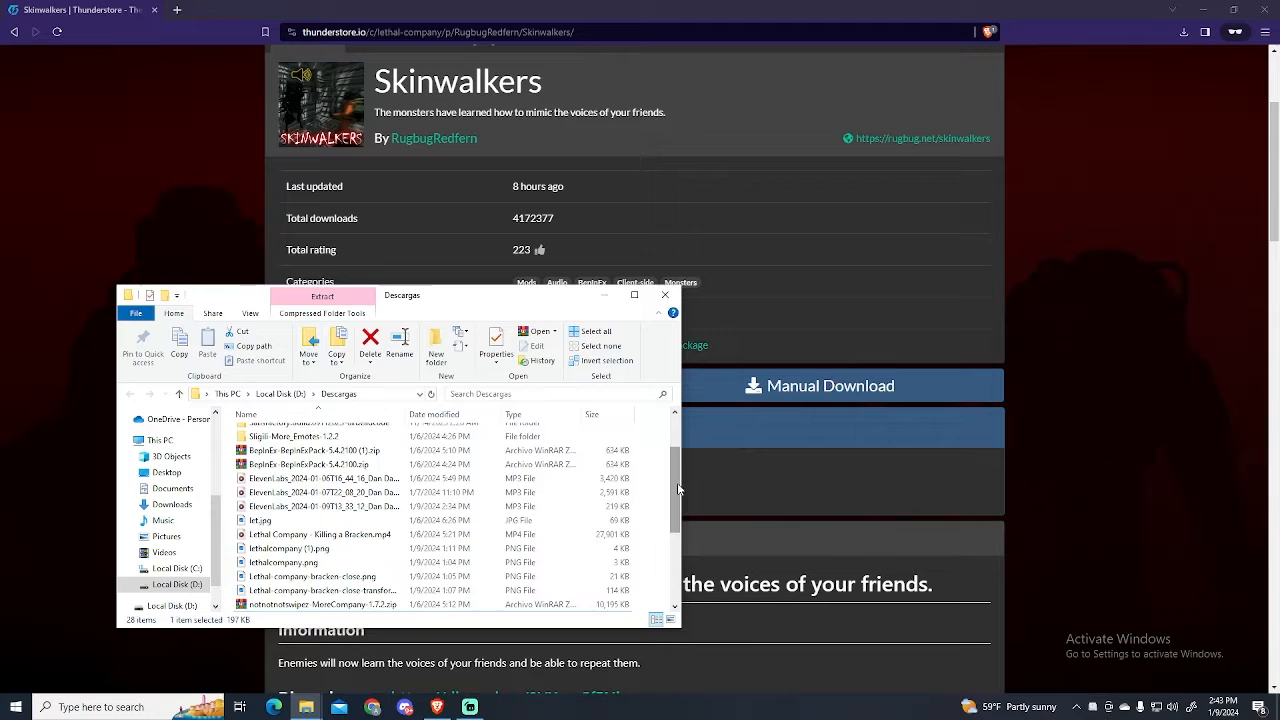
Step: Inspect the Skinwalkers BepInEx plugins folder, then launch Lethal Company.exe so the BepInEx console loads plugins
scroll("up", 3)
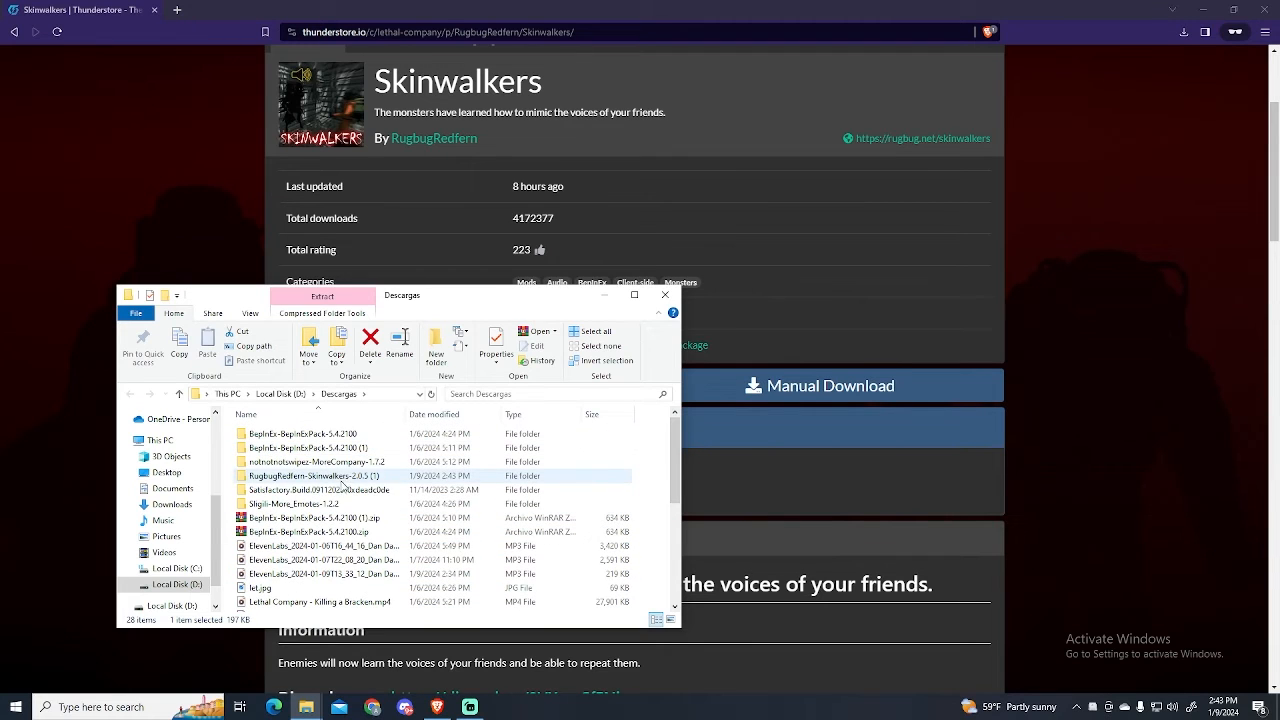
double_click(316, 476)
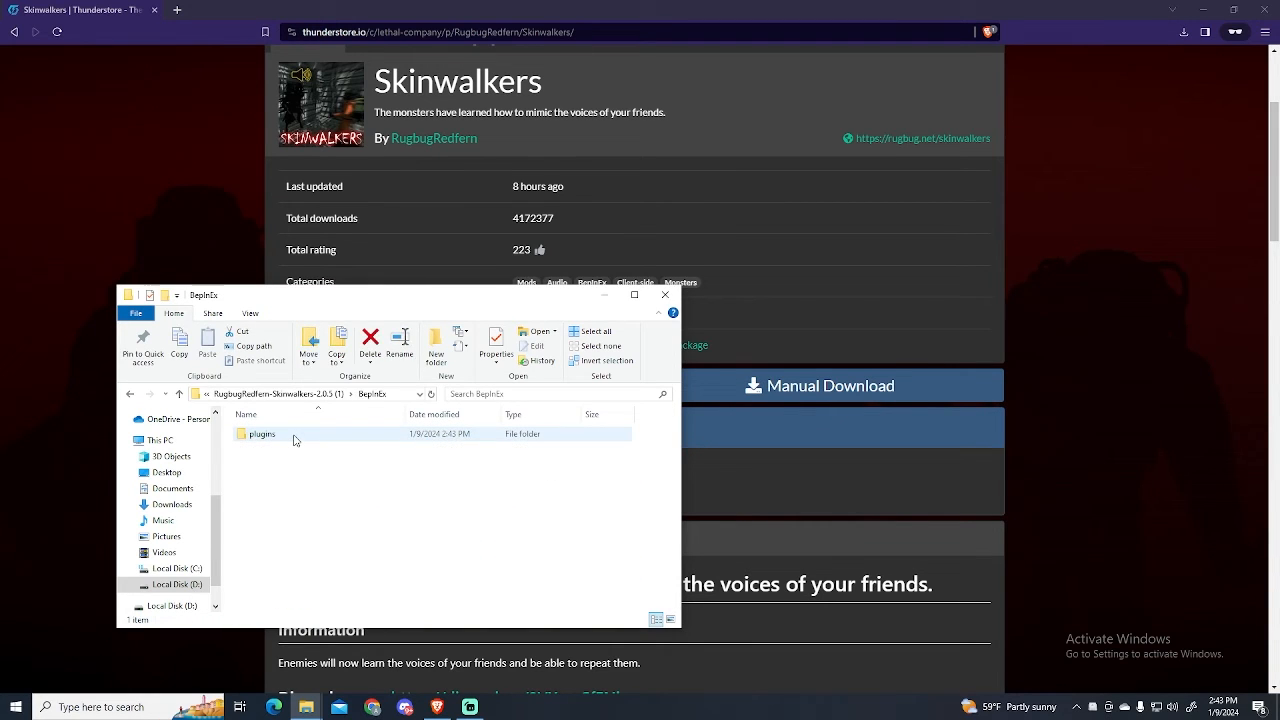
double_click(262, 432)
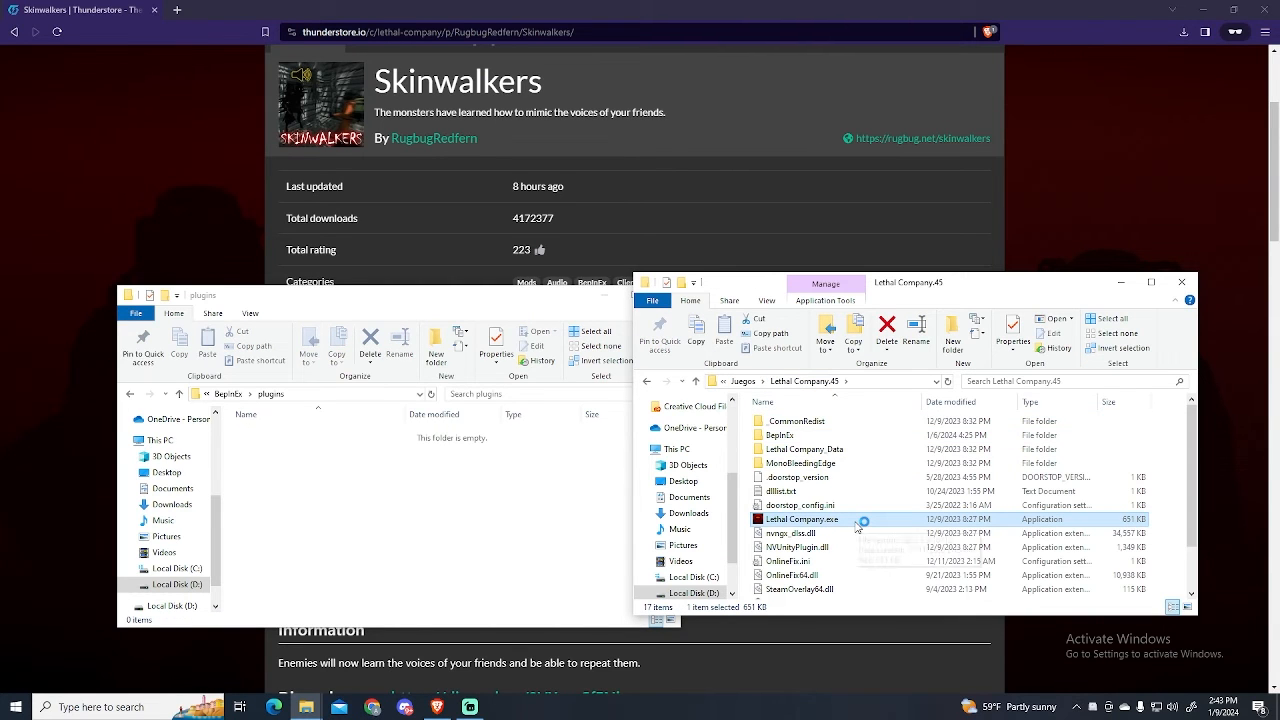
double_click(802, 520)
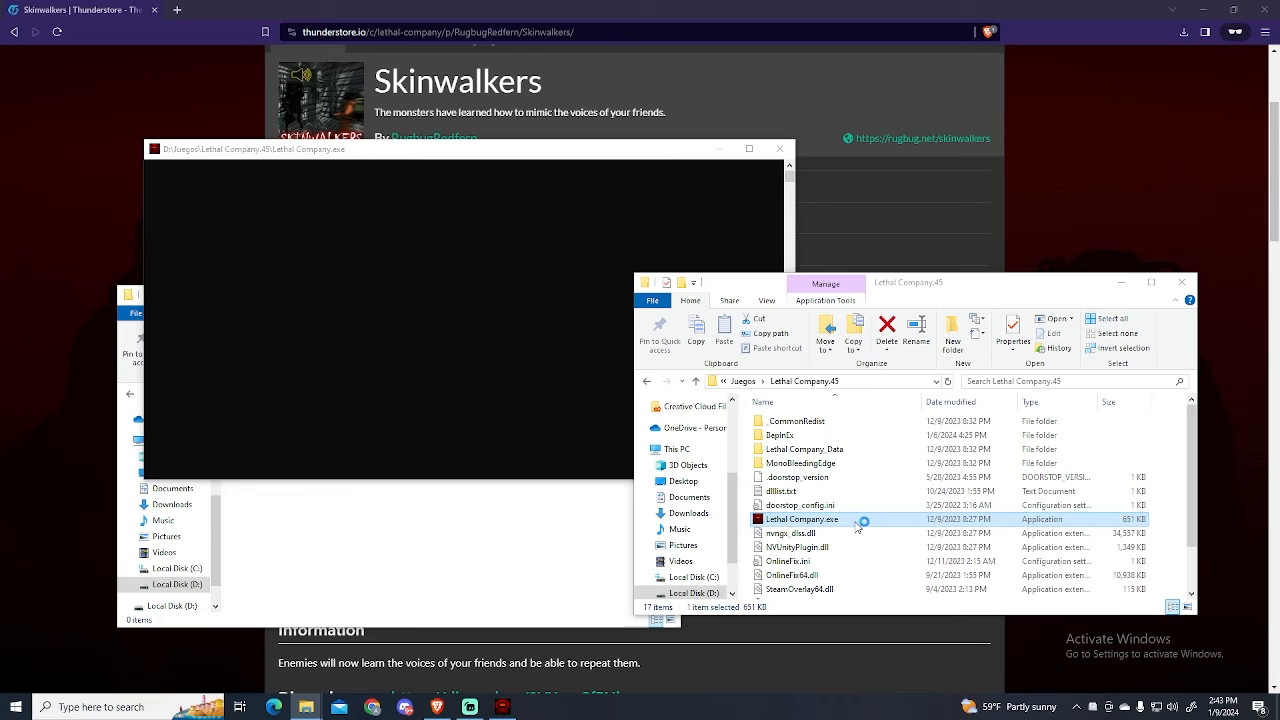
double_click(802, 520)
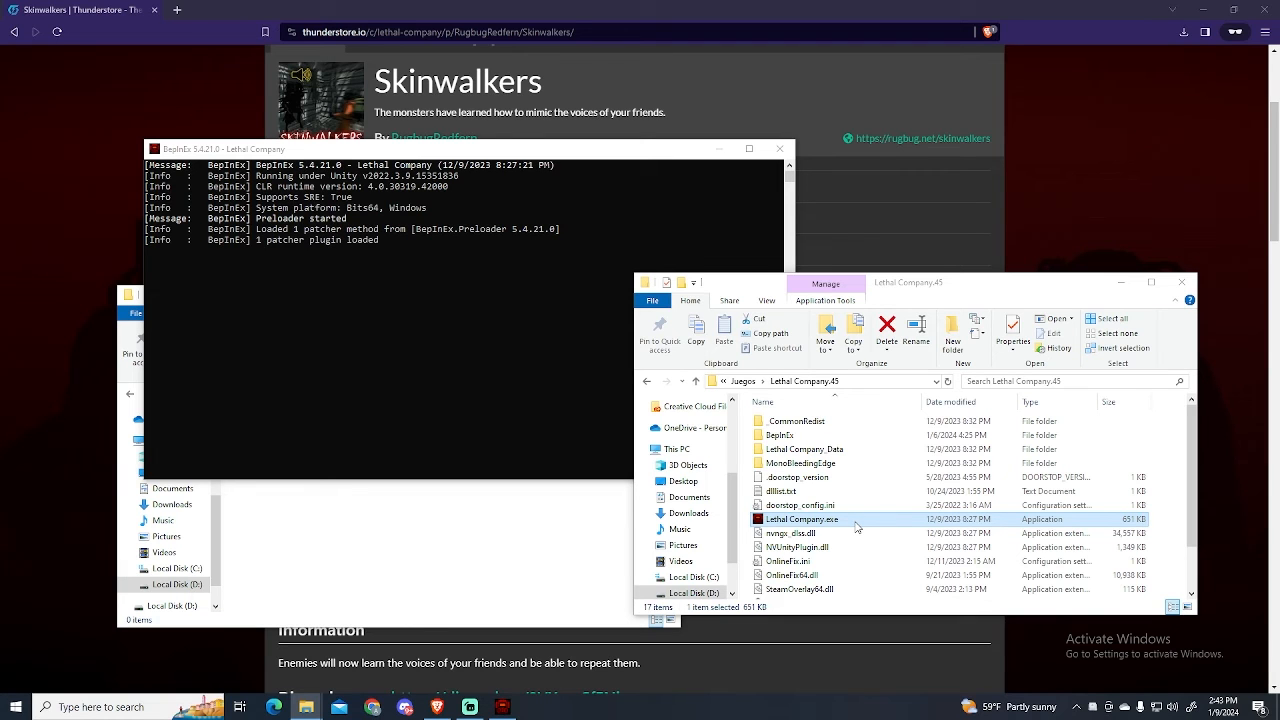